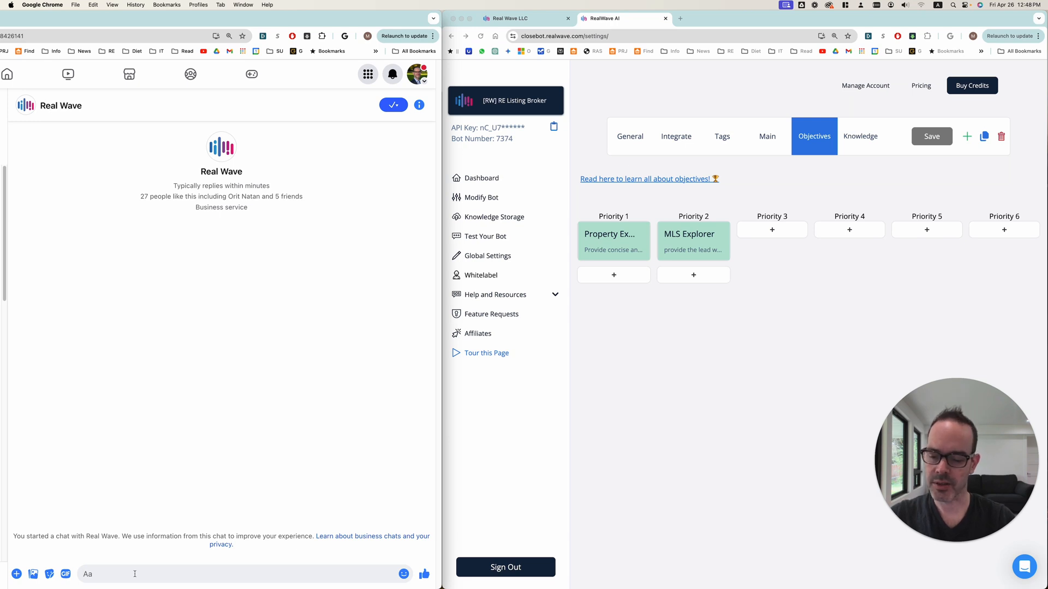
- Send the message 'get me the details for the listing at 849 nw market st seattle' to Real Wave
{"action": "type", "text": "get m"}
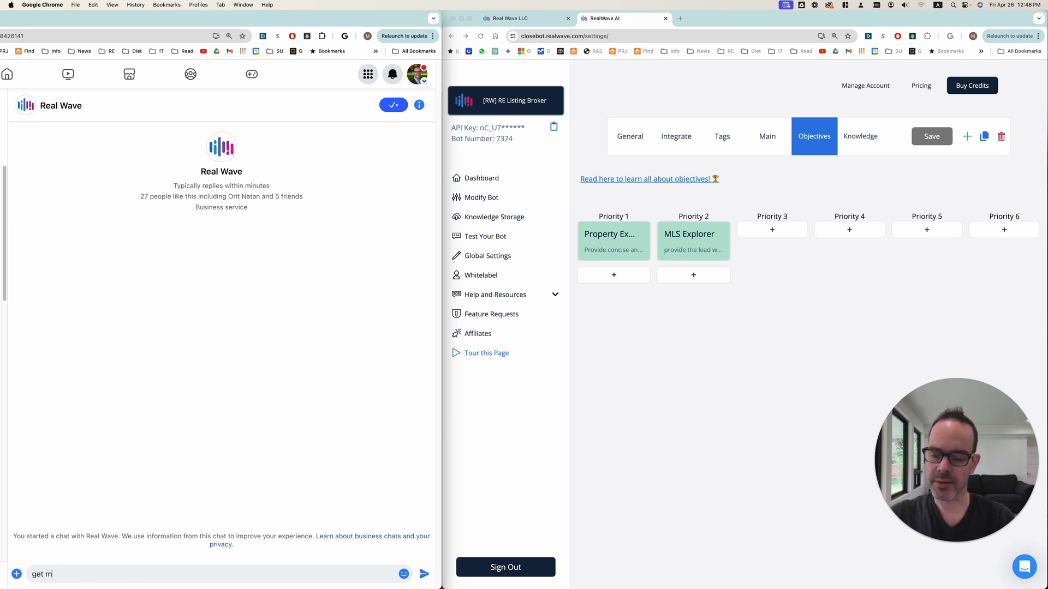
{"action": "type", "text": "e the details for"}
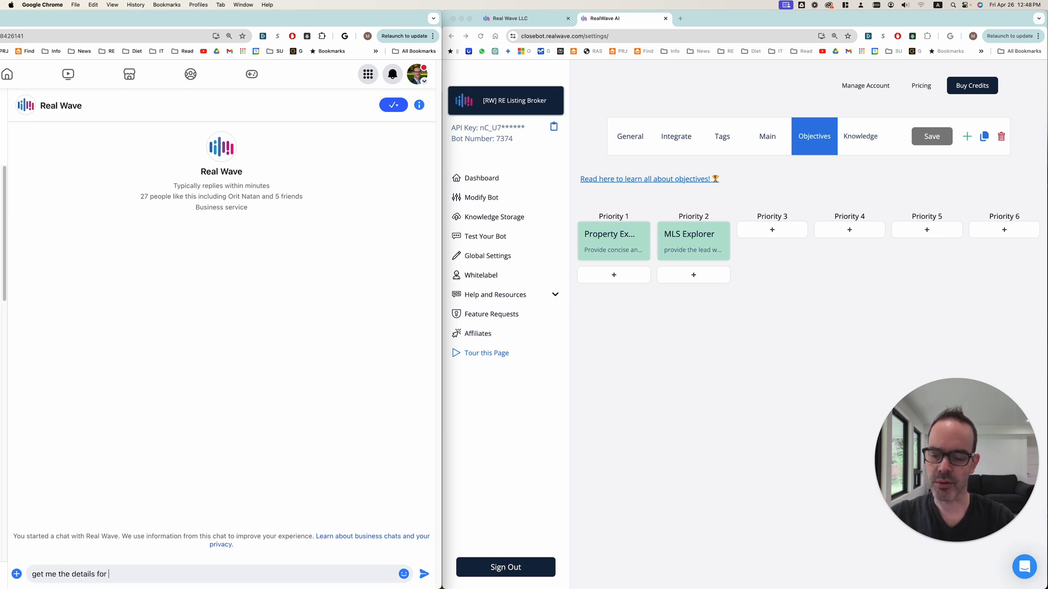
{"action": "type", "text": "the listikn"}
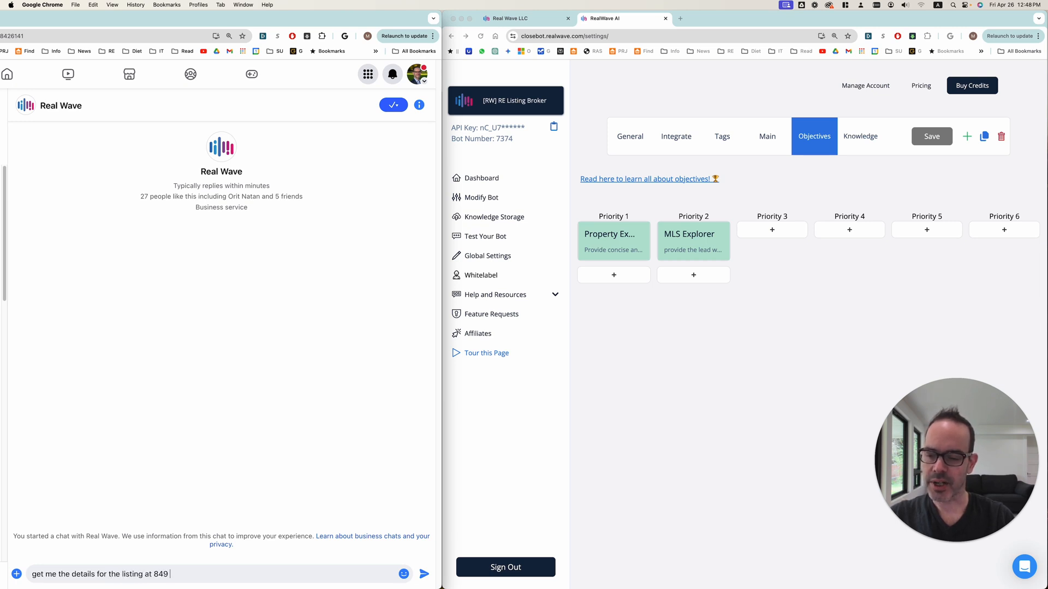
{"action": "type", "text": "nw market st seat"}
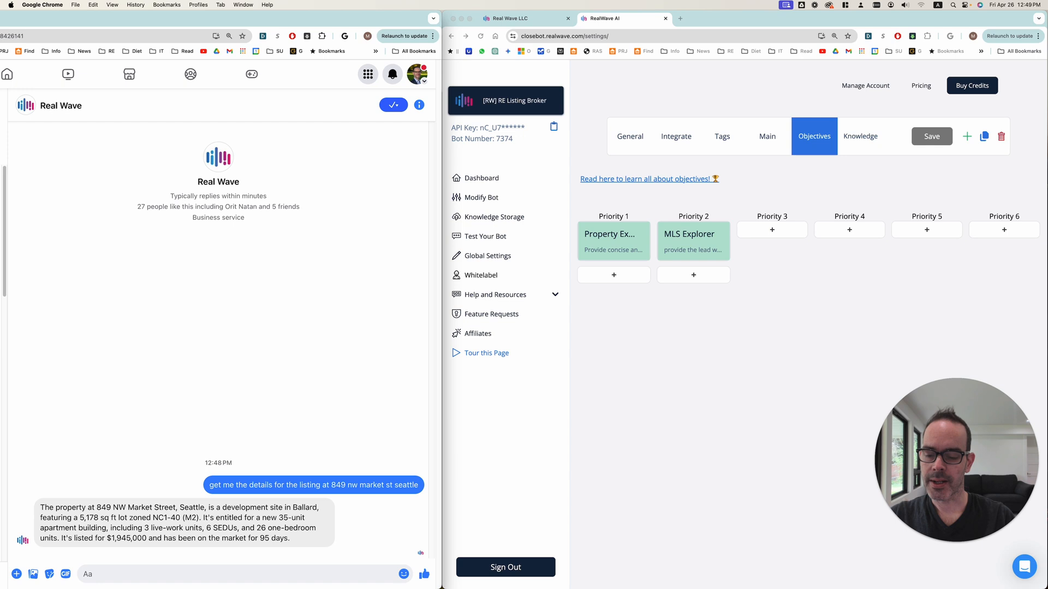
- Send a request for a couple of Redmond houses, 3 or 4 bedrooms, 2000+ sqft, price under $2m
{"action": "type", "text": "I want to buy a house"}
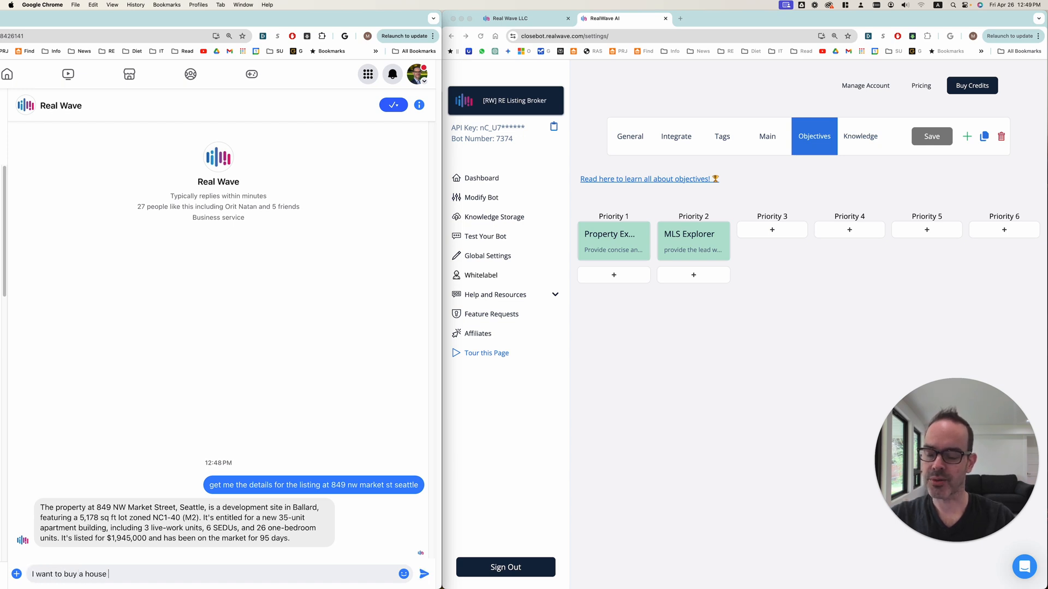
{"action": "type", "text": "in redmond, 3 o"}
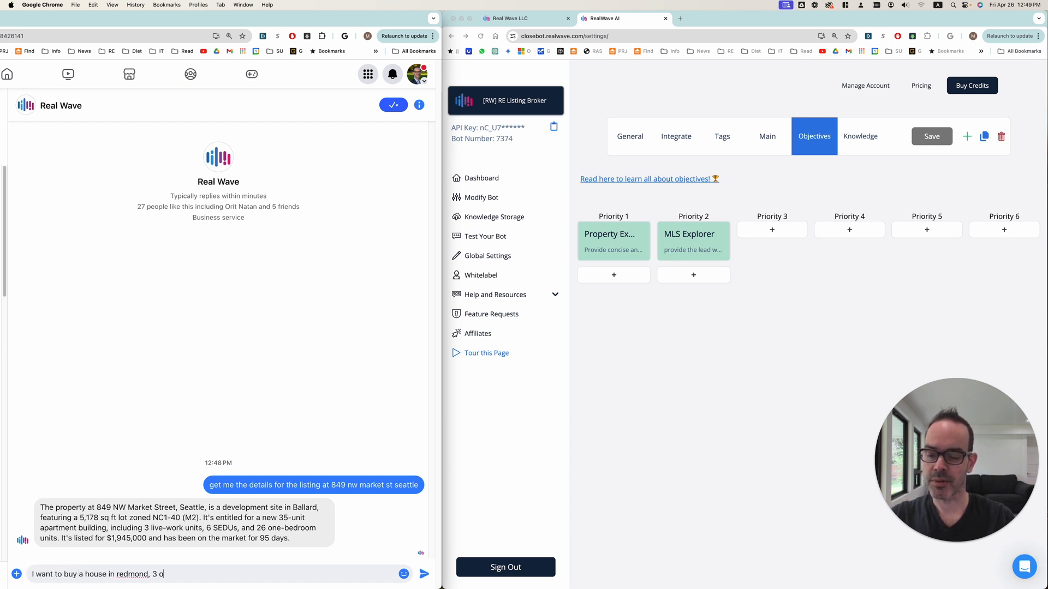
{"action": "type", "text": "r 4 bedrooms, at least 20"}
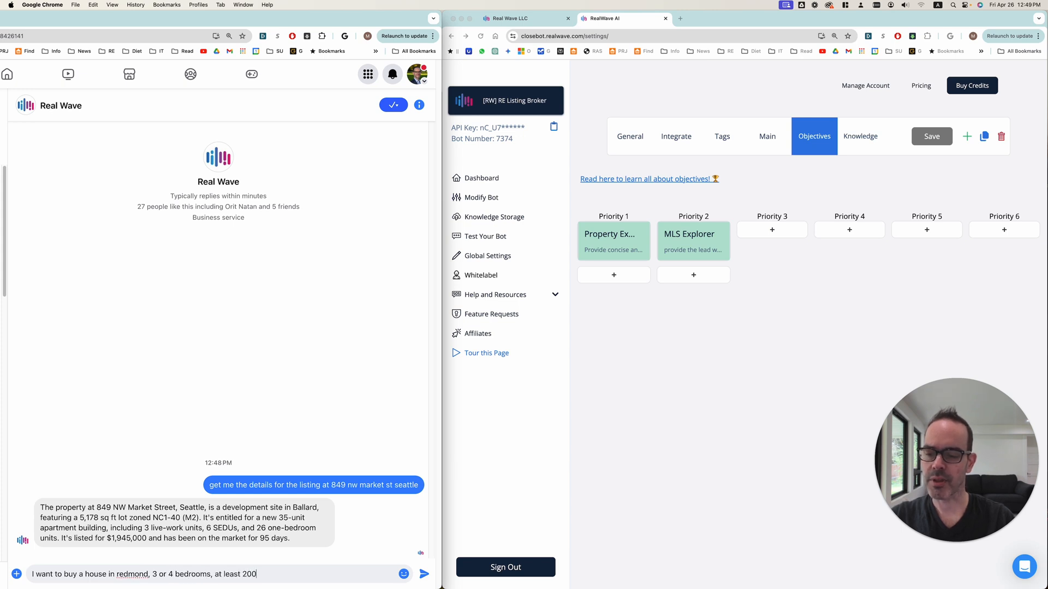
{"action": "type", "text": "0 sqft"}
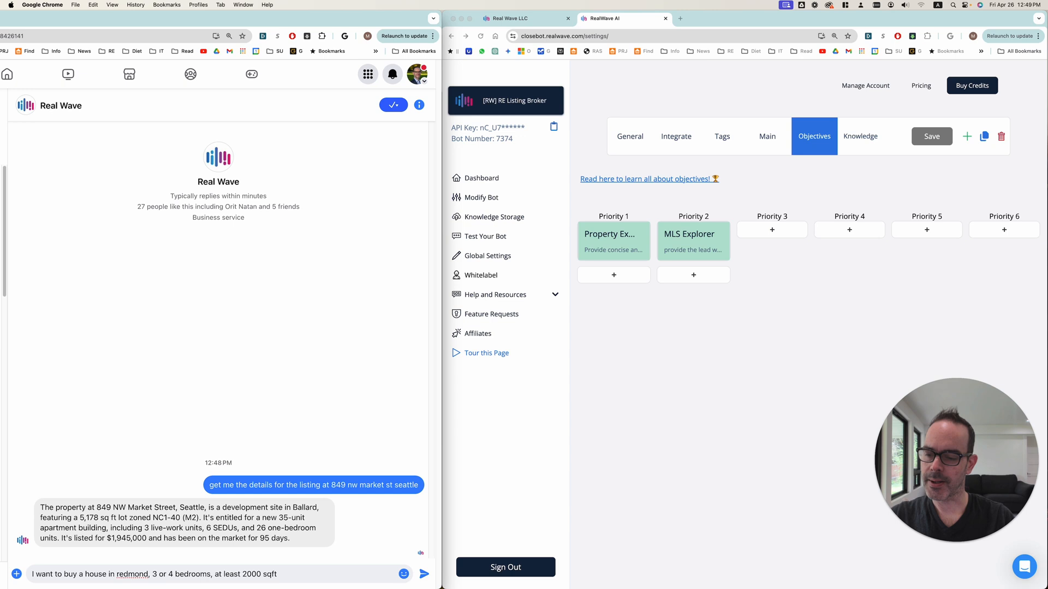
{"action": "type", "text": ", price un"}
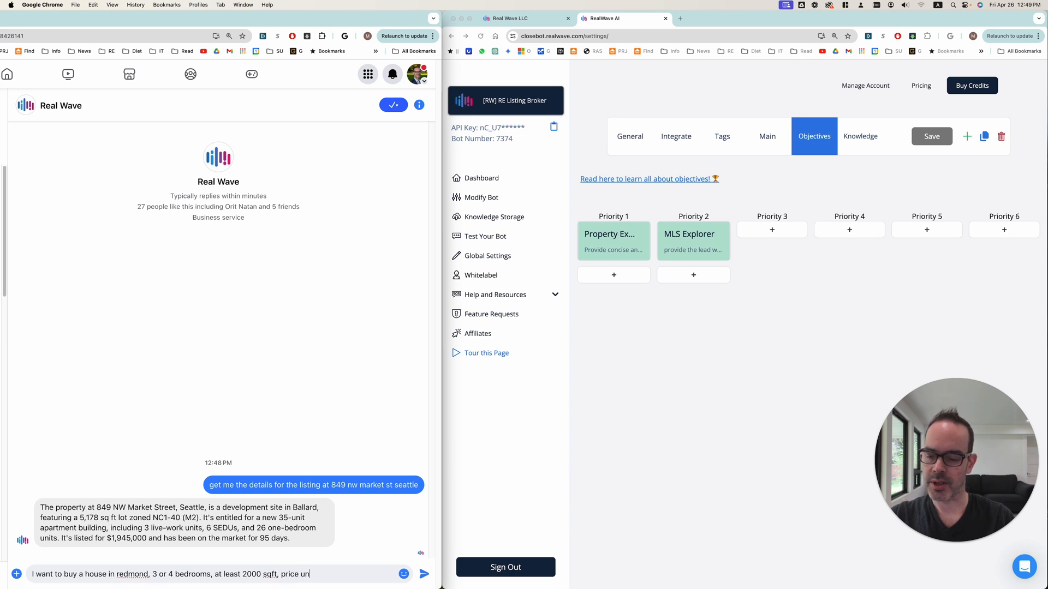
{"action": "type", "text": "der $2"}
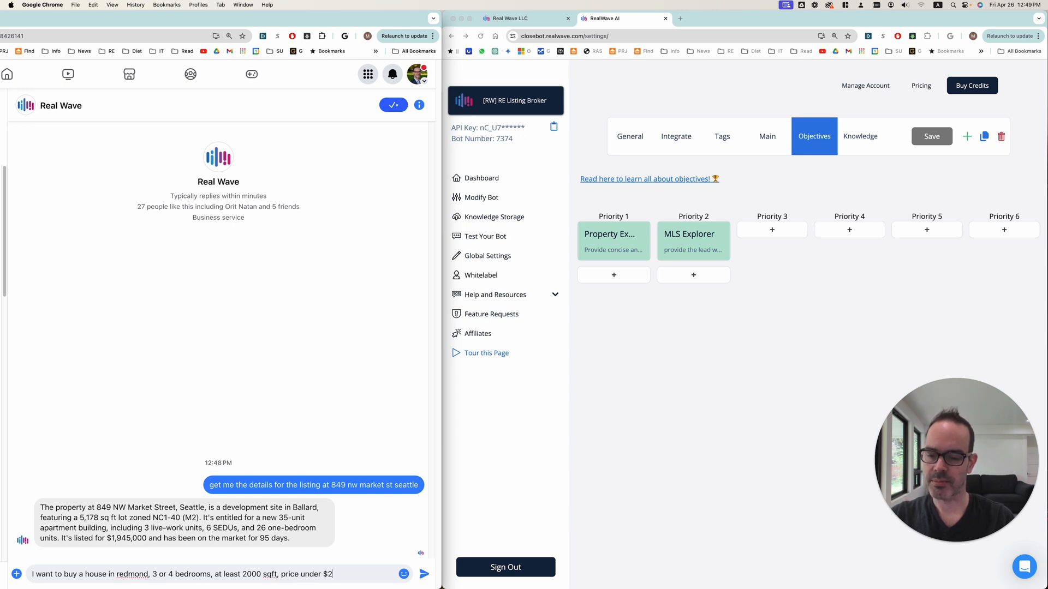
{"action": "type", "text": "m"}
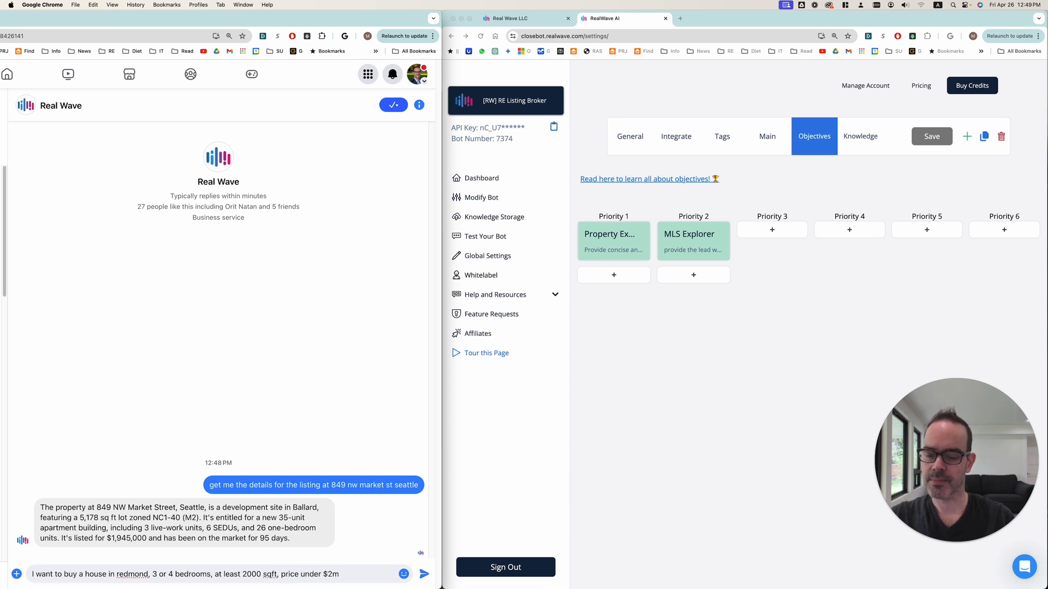
{"action": "type", "text": ", give me a couple of options"}
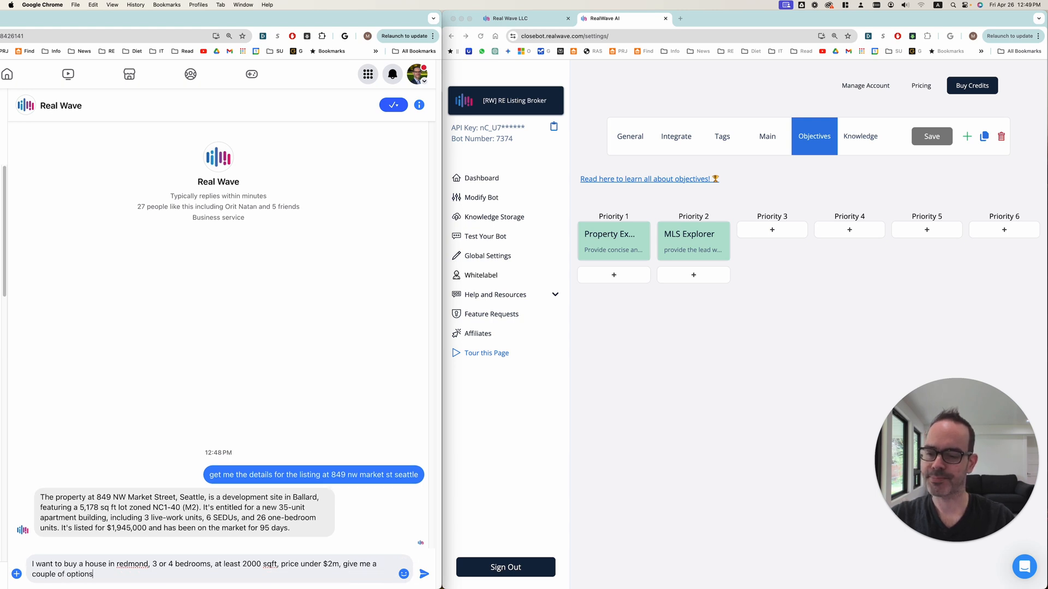
{"action": "left_click", "coordinate": [424, 573]}
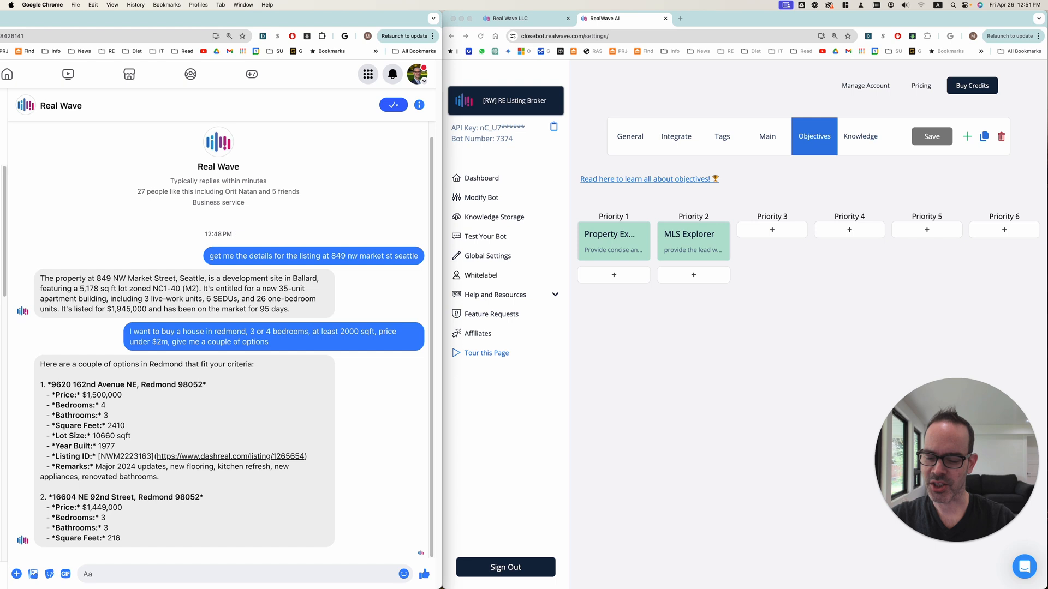
- Send a request for a Seattle house or vacant land with NR zoning, corner lot, under $1.2M, and read the reply
{"action": "type", "text": "i want to buy a h"}
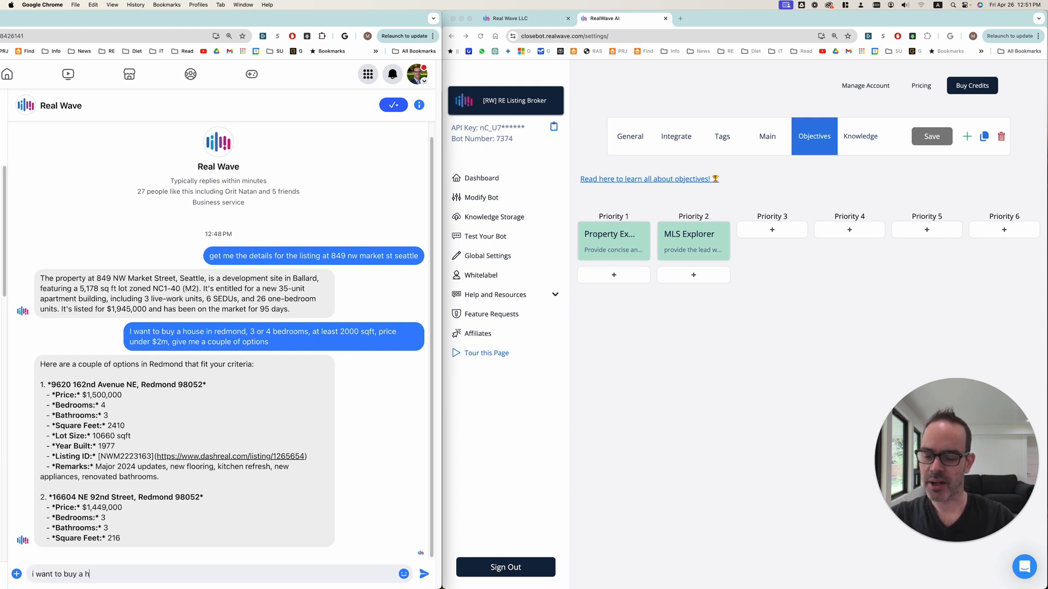
{"action": "type", "text": "ouse or vacant land in seattle with NR"}
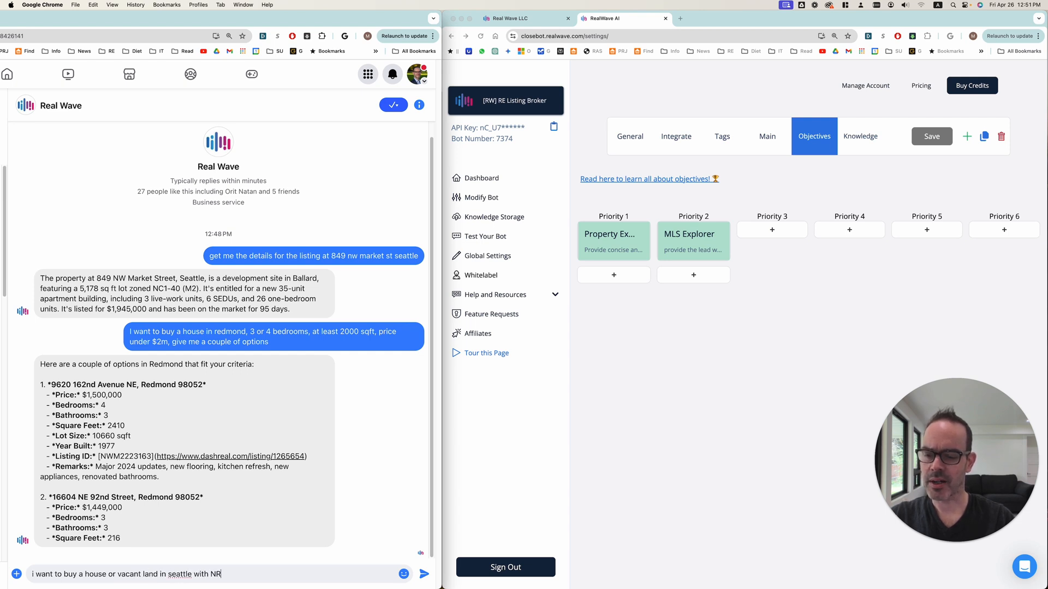
{"action": "type", "text": "zoning, alley or"}
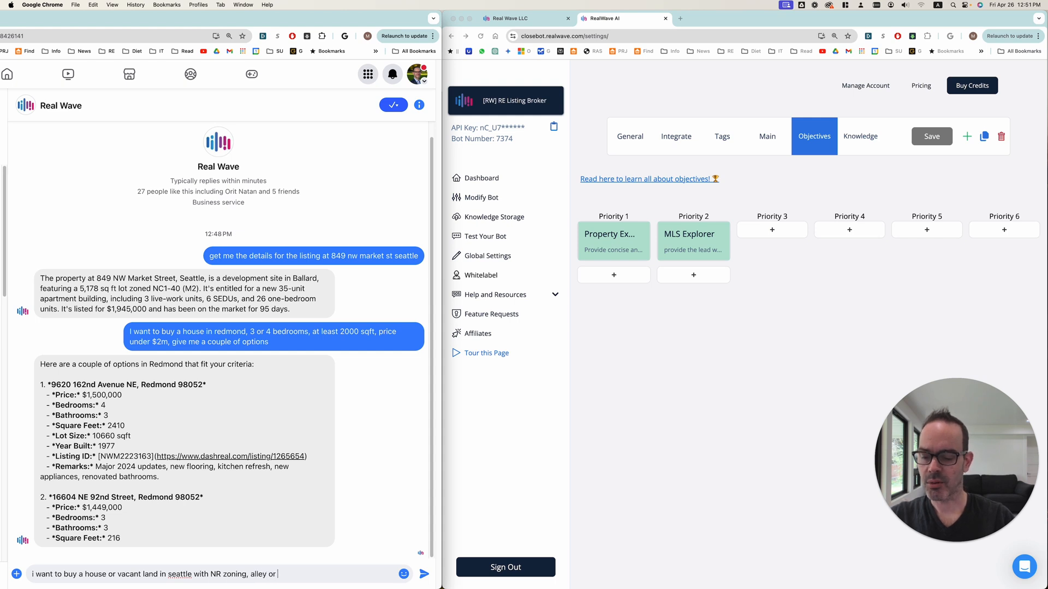
{"action": "type", "text": "corner lot"}
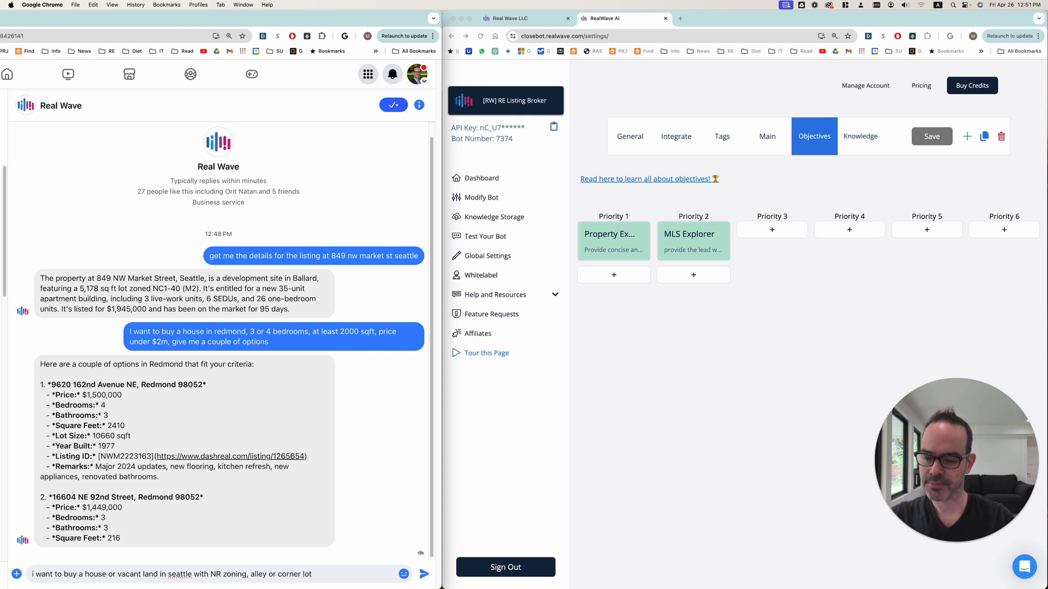
{"action": "type", "text": ","}
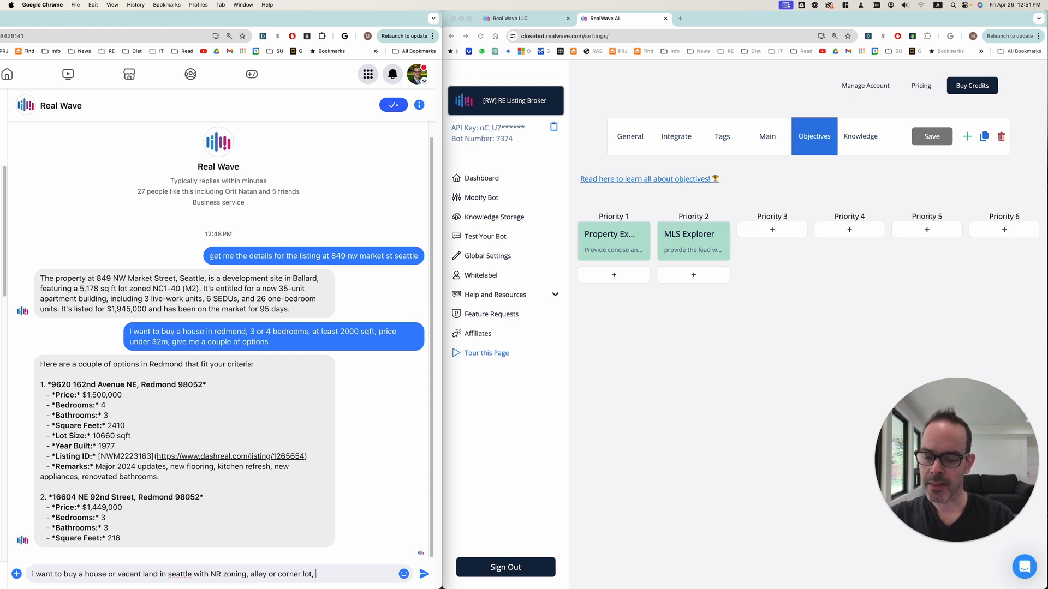
{"action": "type", "text": "under"}
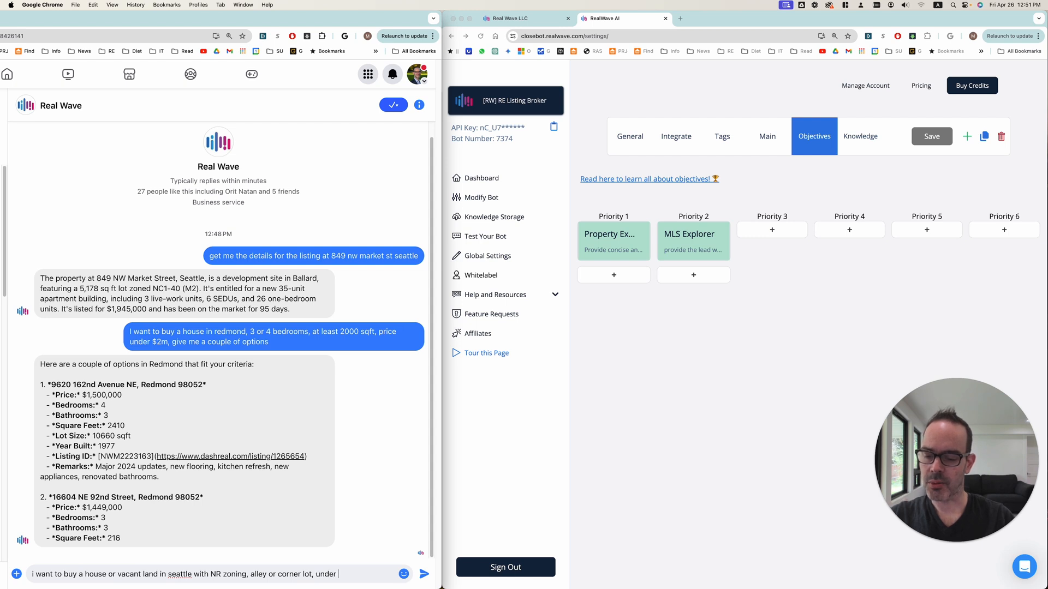
{"action": "type", "text": "$1.2"}
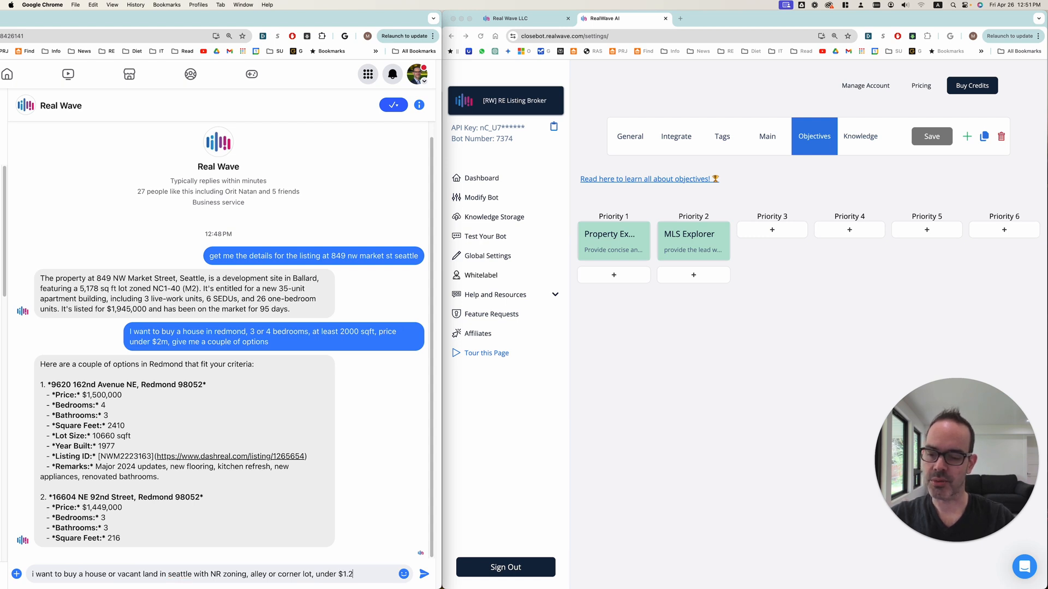
{"action": "type", "text": "M"}
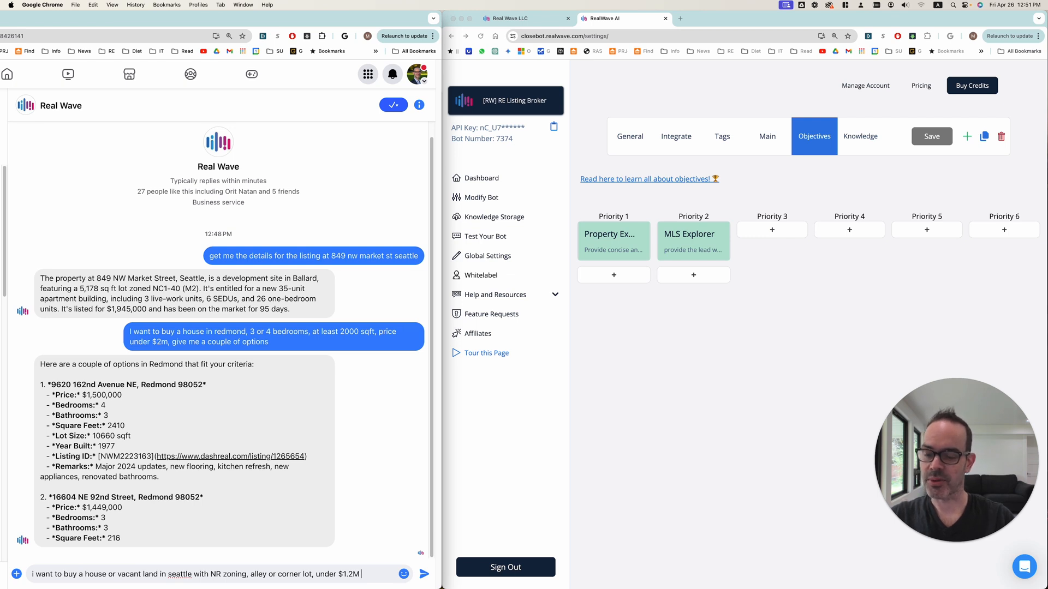
{"action": "left_click", "coordinate": [423, 574]}
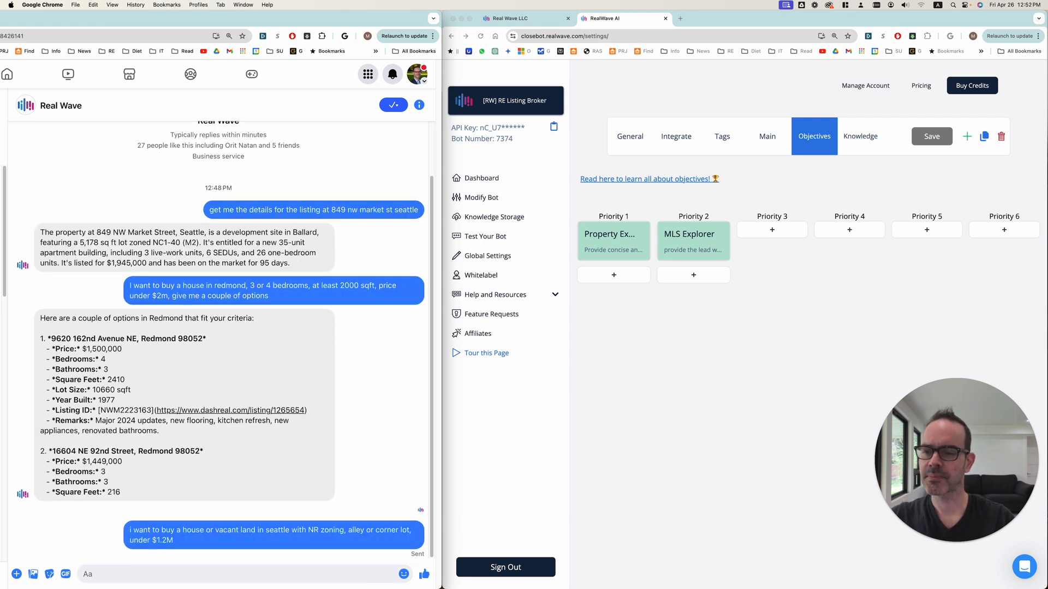
{"action": "scroll", "scroll_direction": "down", "scroll_amount": 3}
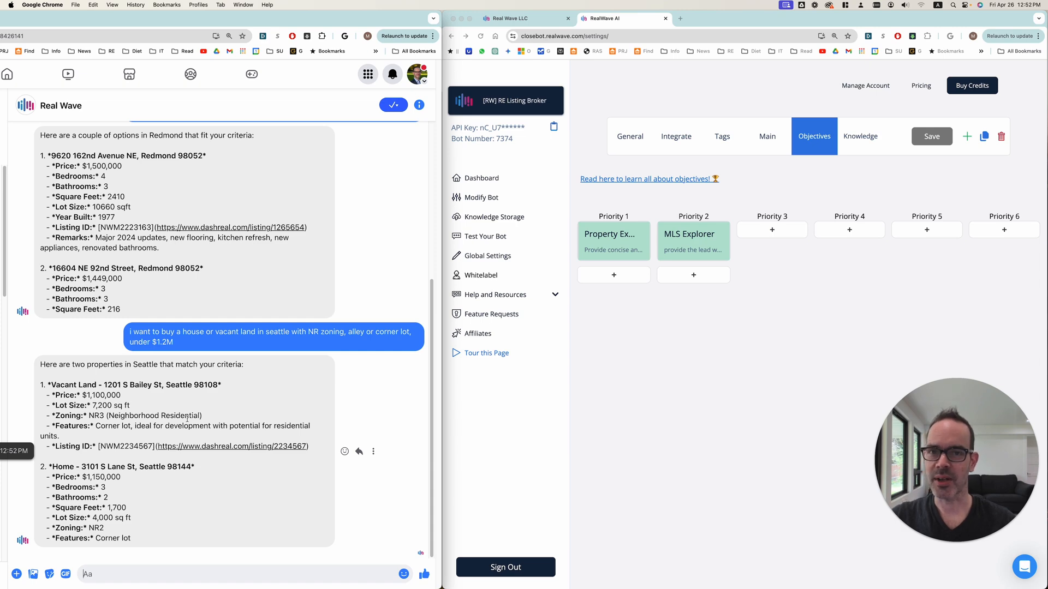
{"action": "scroll", "scroll_direction": "up", "scroll_amount": 3}
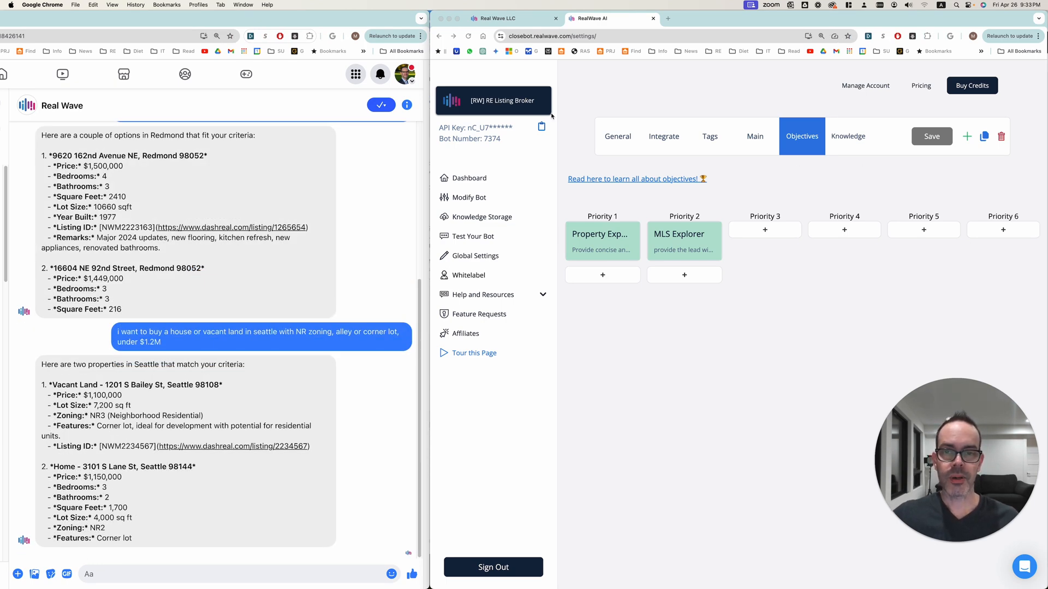
{"action": "mouse_move", "coordinate": [621, 114]}
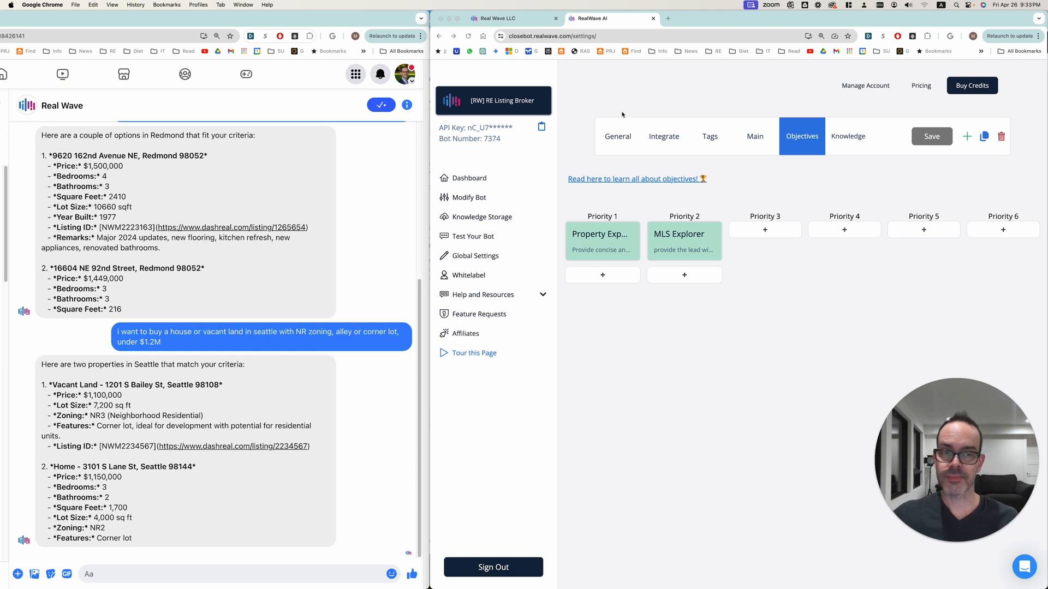
{"action": "mouse_move", "coordinate": [592, 242]}
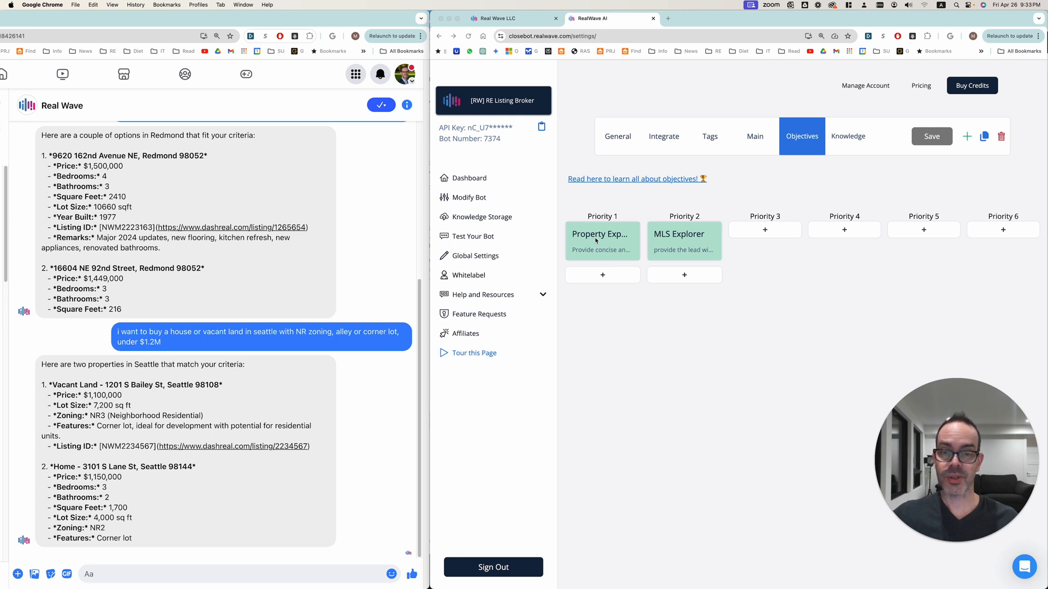
{"action": "mouse_move", "coordinate": [696, 199]}
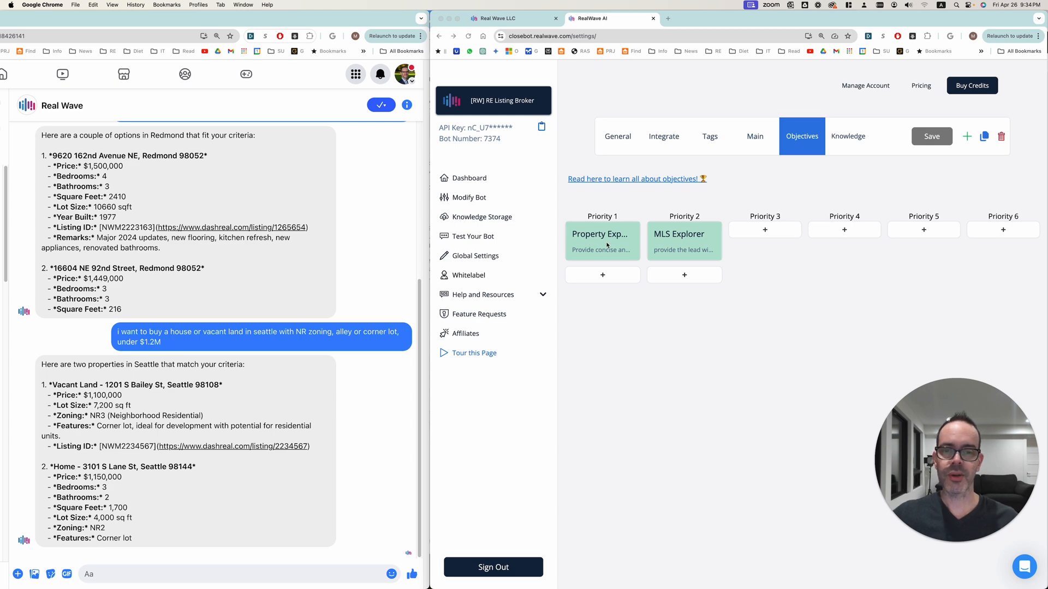
{"action": "mouse_move", "coordinate": [334, 256]}
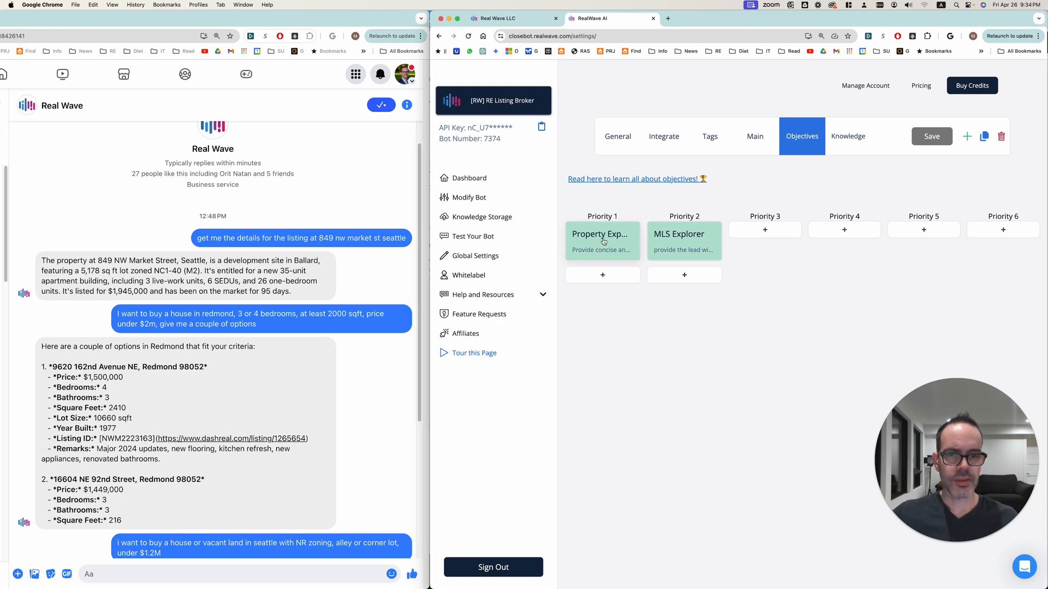
- Open the Priority 1 Property Explorer objective card in the Objectives tab
{"action": "left_click", "coordinate": [601, 240]}
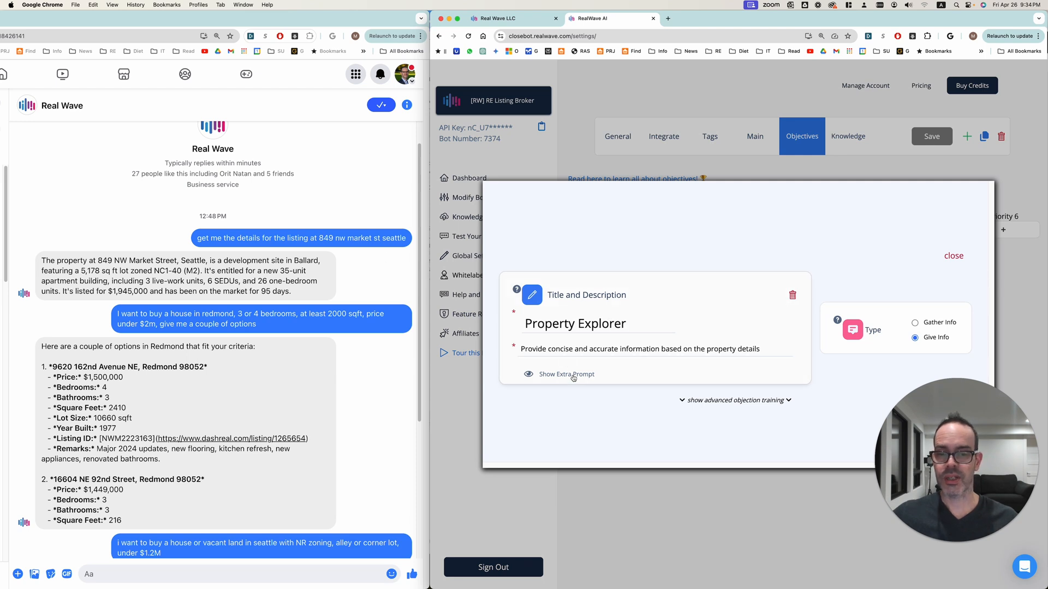
- Reveal the Property Explorer extra prompt of property data fields, then close the objective
{"action": "left_click", "coordinate": [567, 375]}
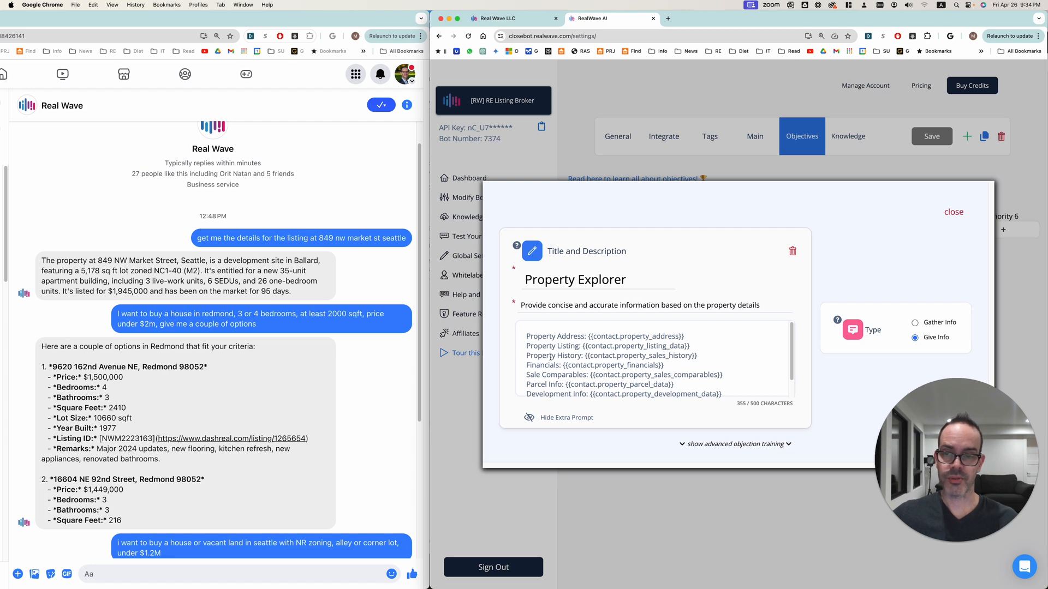
{"action": "left_click", "coordinate": [952, 212]}
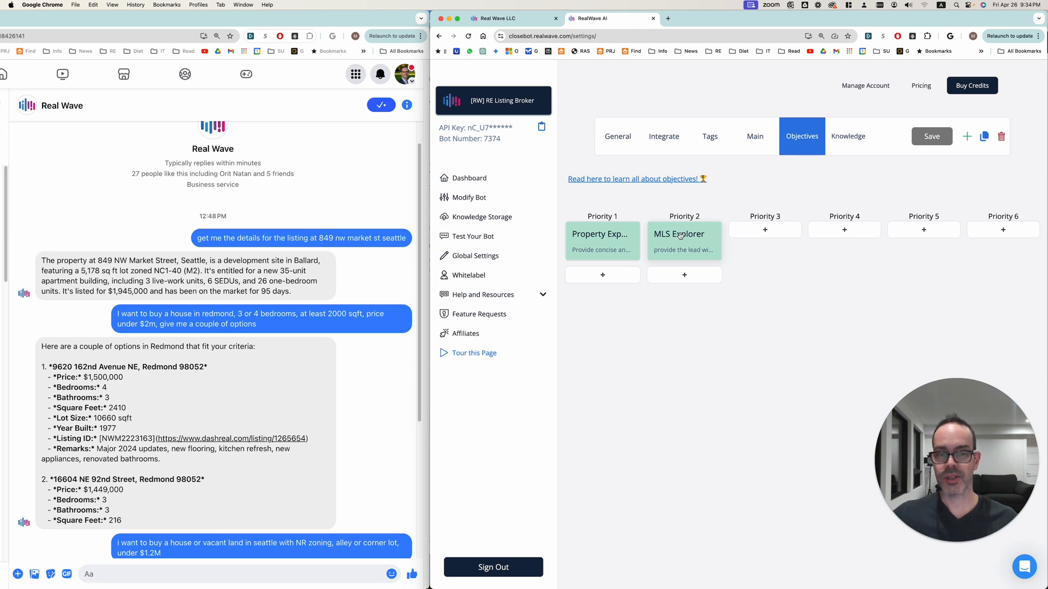
- Review the MLS Explorer objective's search-results prompt, close it, and show the bot's General settings
{"action": "left_click", "coordinate": [684, 241]}
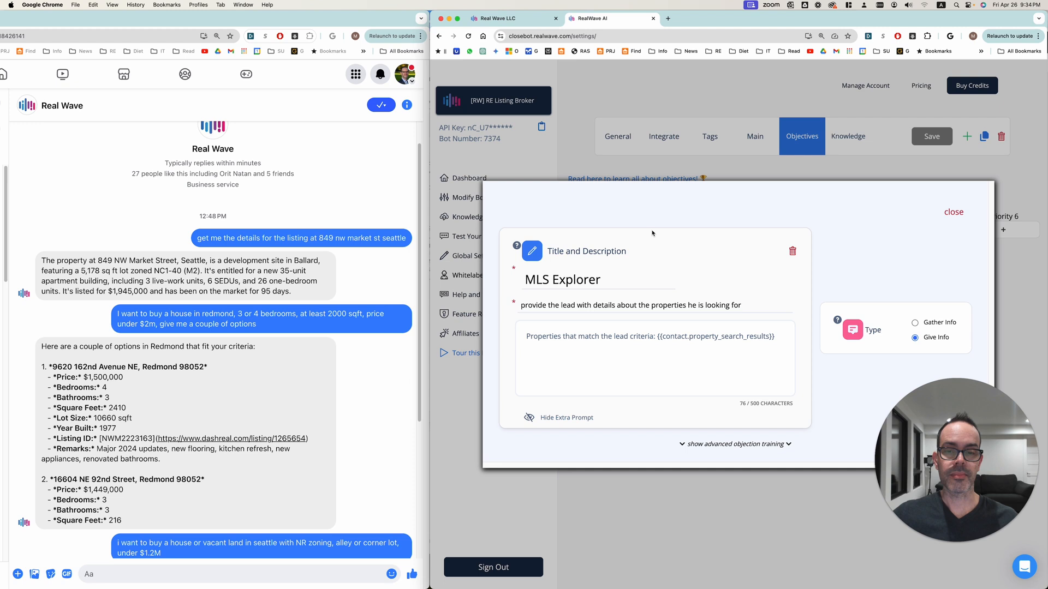
{"action": "mouse_move", "coordinate": [582, 338]}
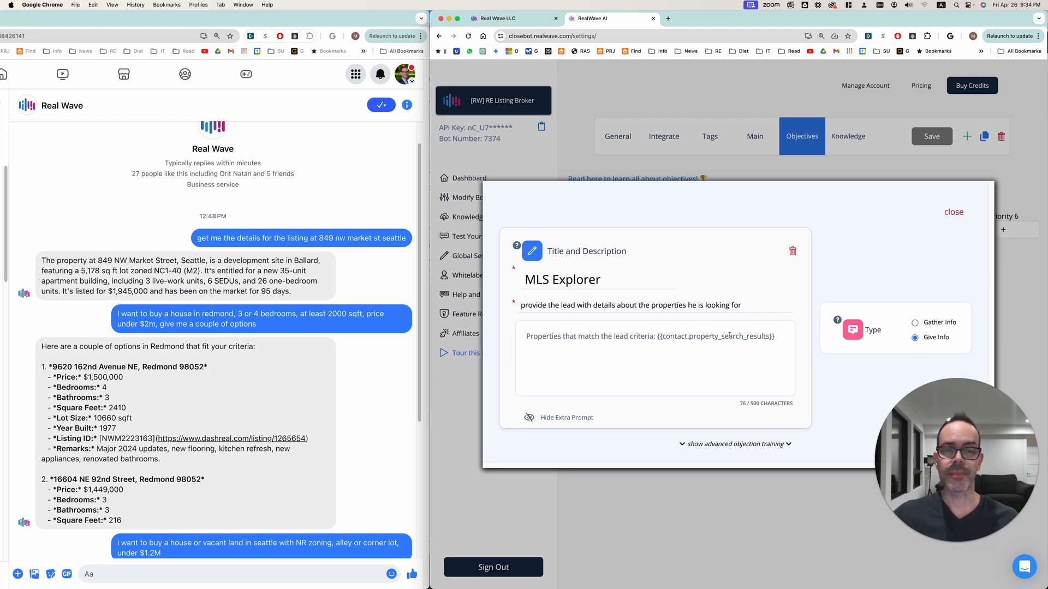
{"action": "mouse_move", "coordinate": [845, 248]}
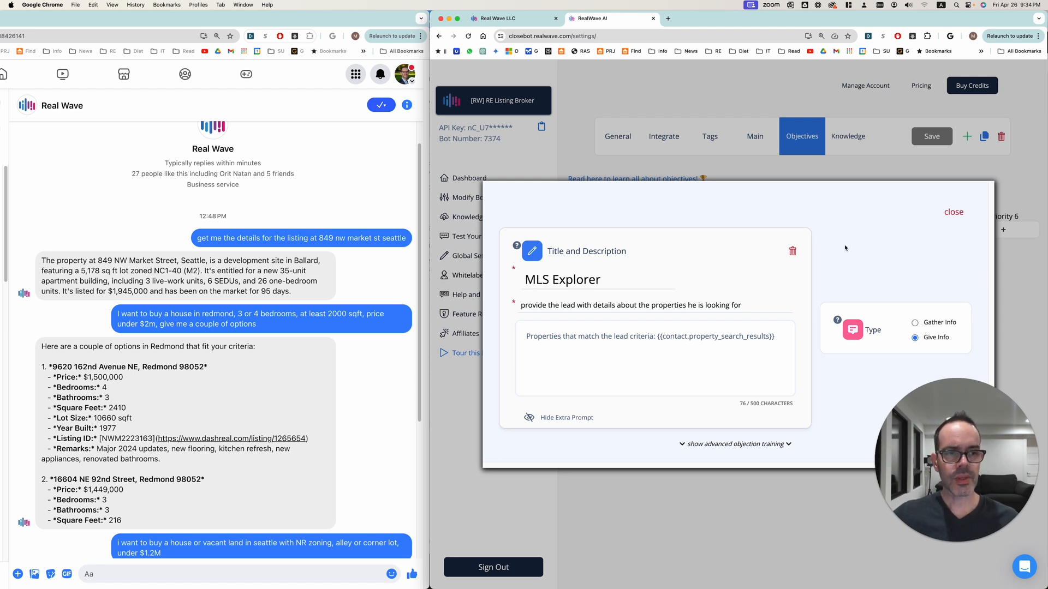
{"action": "left_click", "coordinate": [953, 211]}
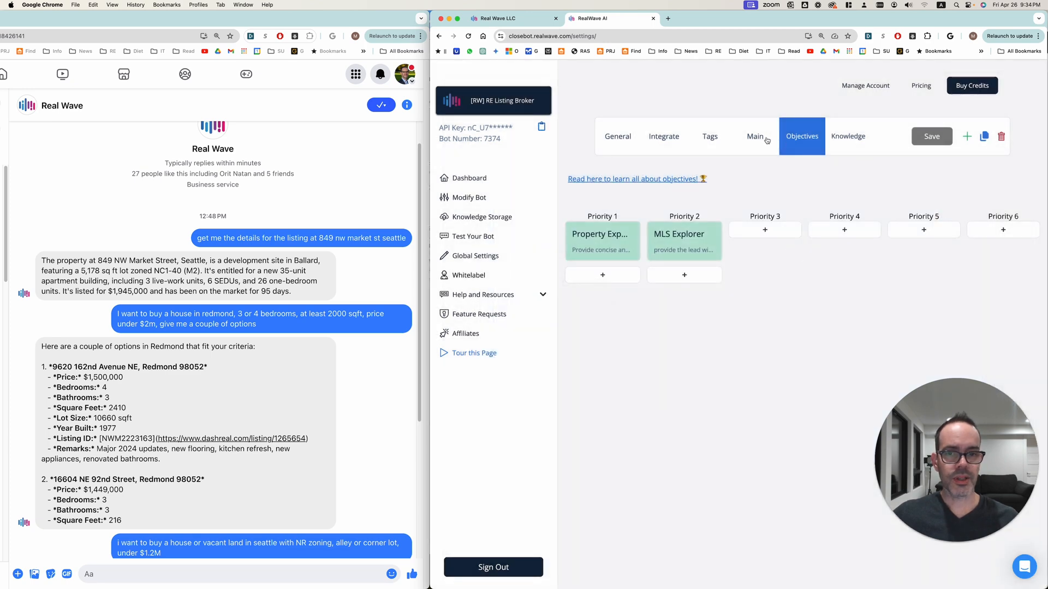
{"action": "left_click", "coordinate": [617, 136]}
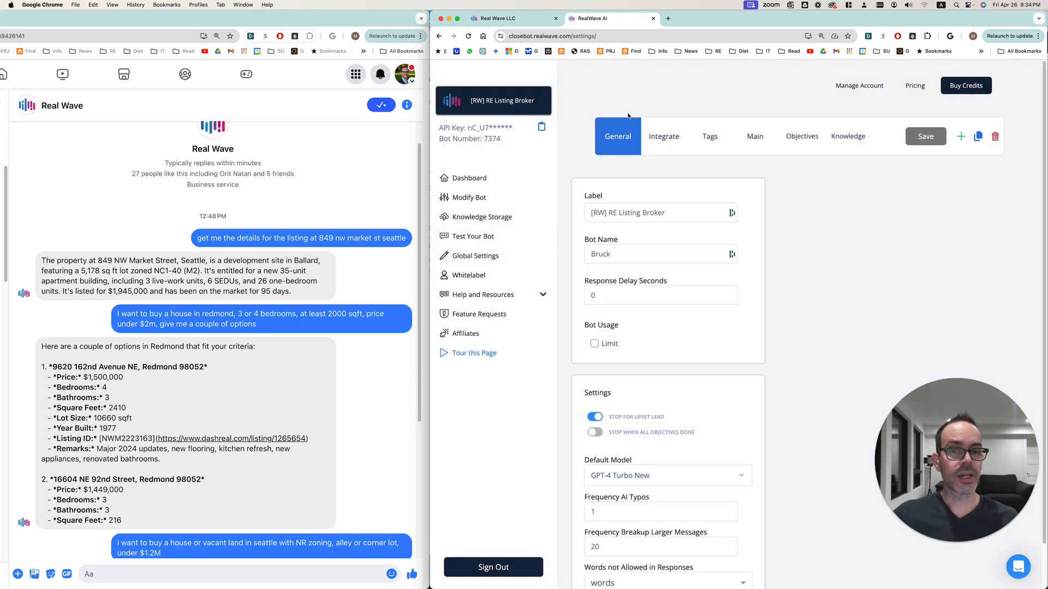
{"action": "mouse_move", "coordinate": [656, 433]}
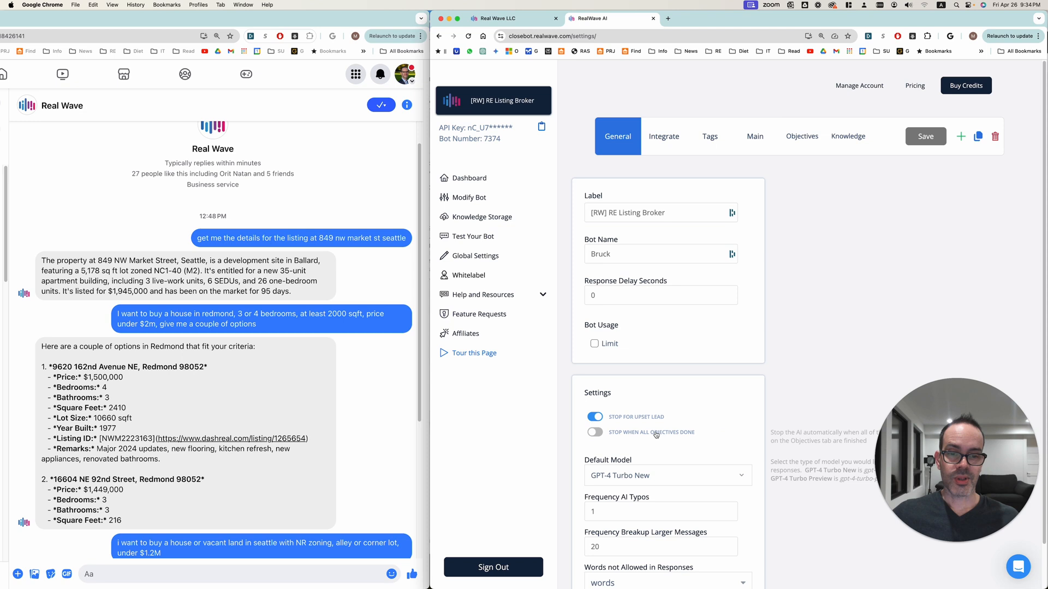
- Switch to the GoHighLevel workflow list for the CloseBot V4 folder
{"action": "left_click", "coordinate": [801, 137]}
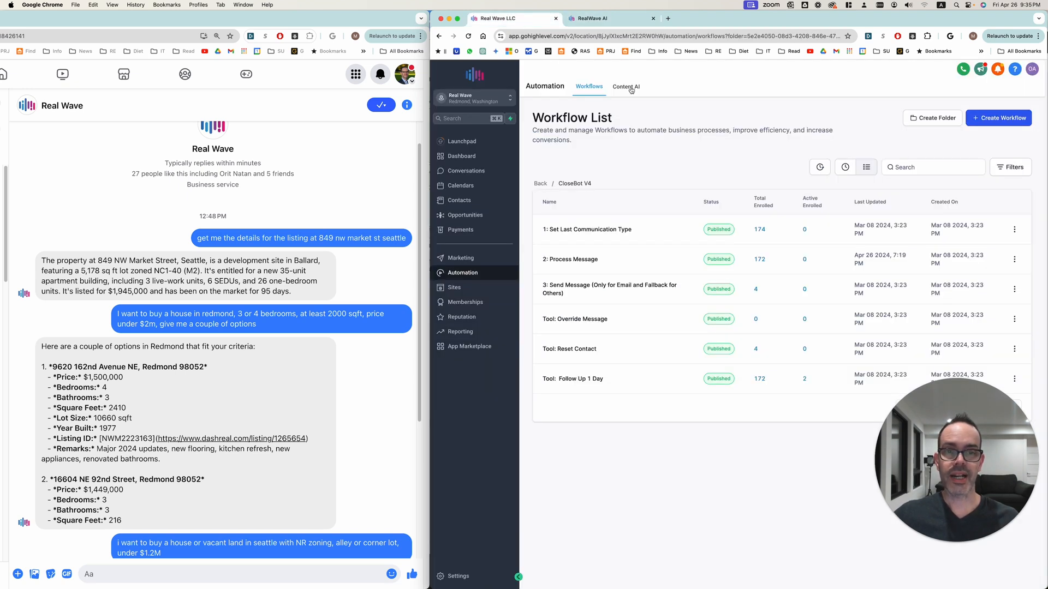
{"action": "mouse_move", "coordinate": [694, 120]}
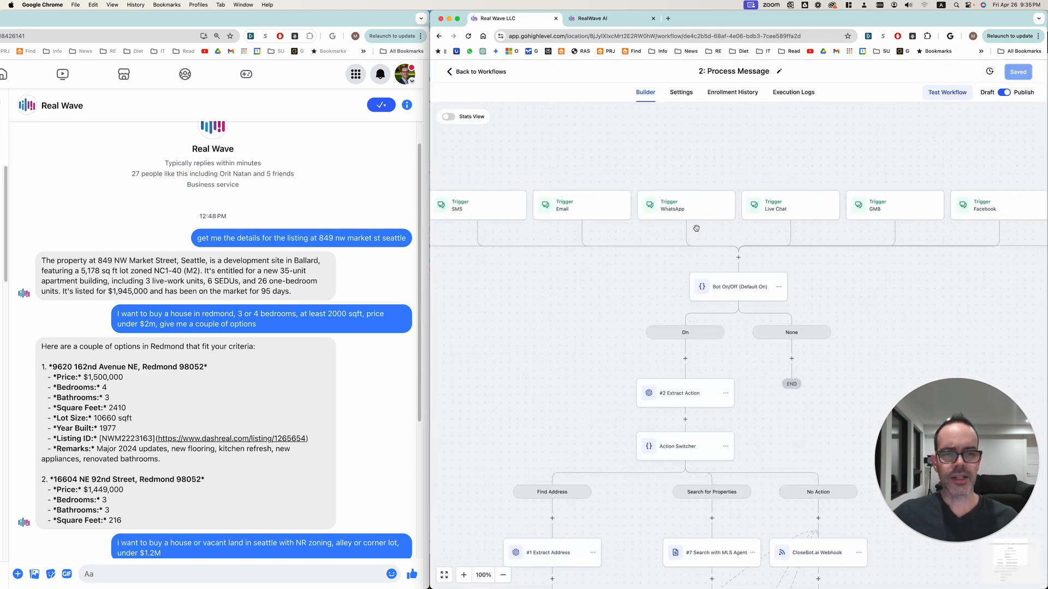
{"action": "mouse_move", "coordinate": [605, 371]}
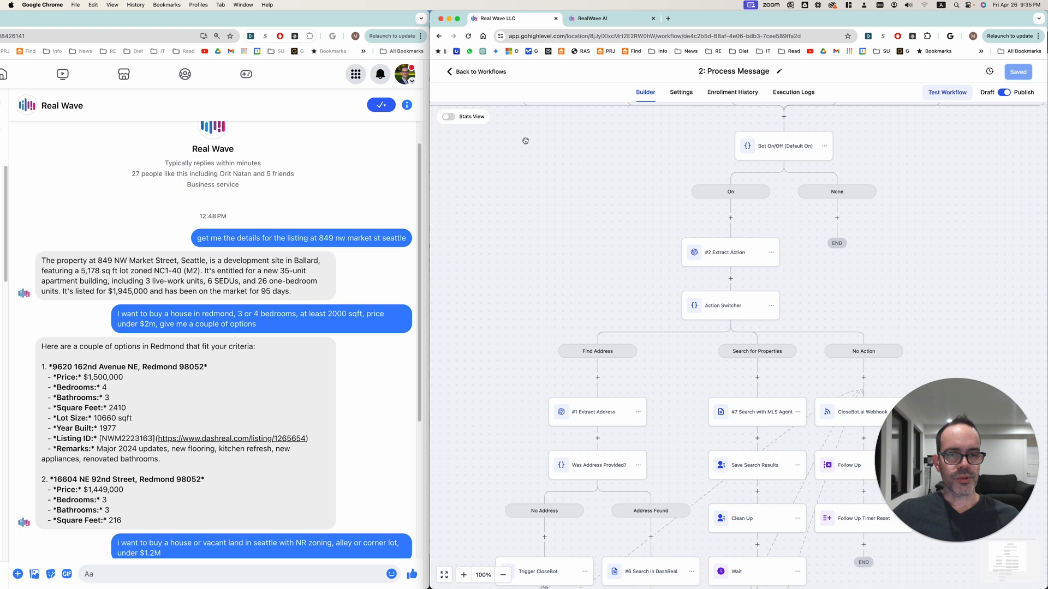
{"action": "mouse_move", "coordinate": [820, 165]}
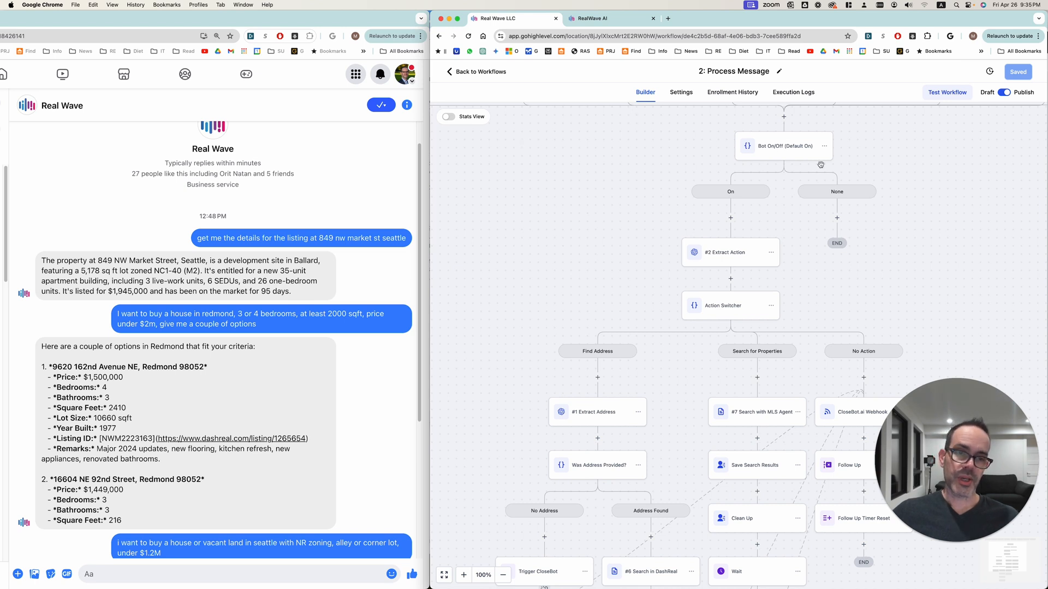
{"action": "mouse_move", "coordinate": [641, 150]}
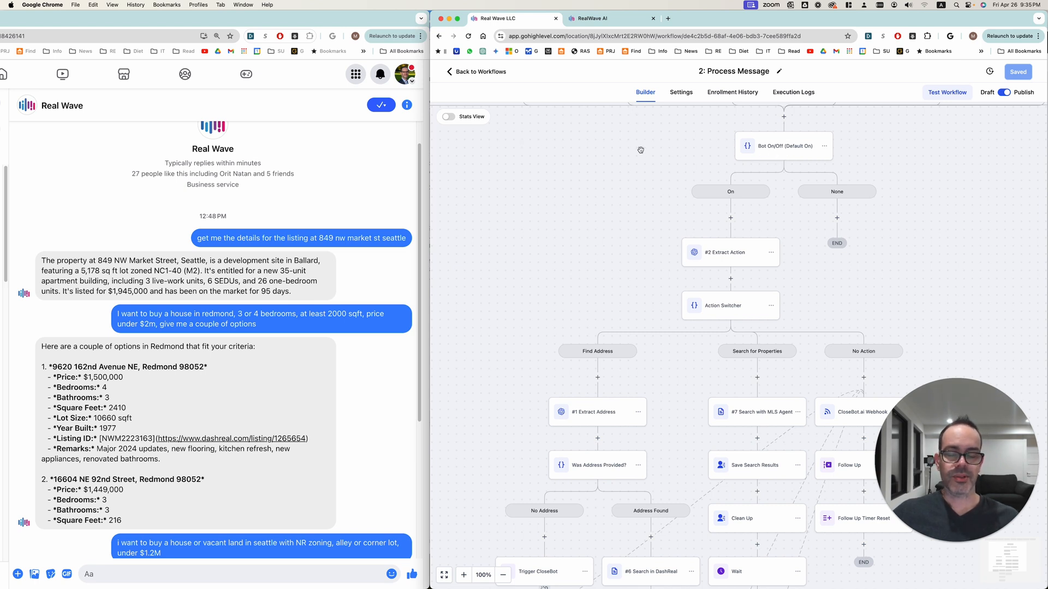
{"action": "mouse_move", "coordinate": [548, 192]}
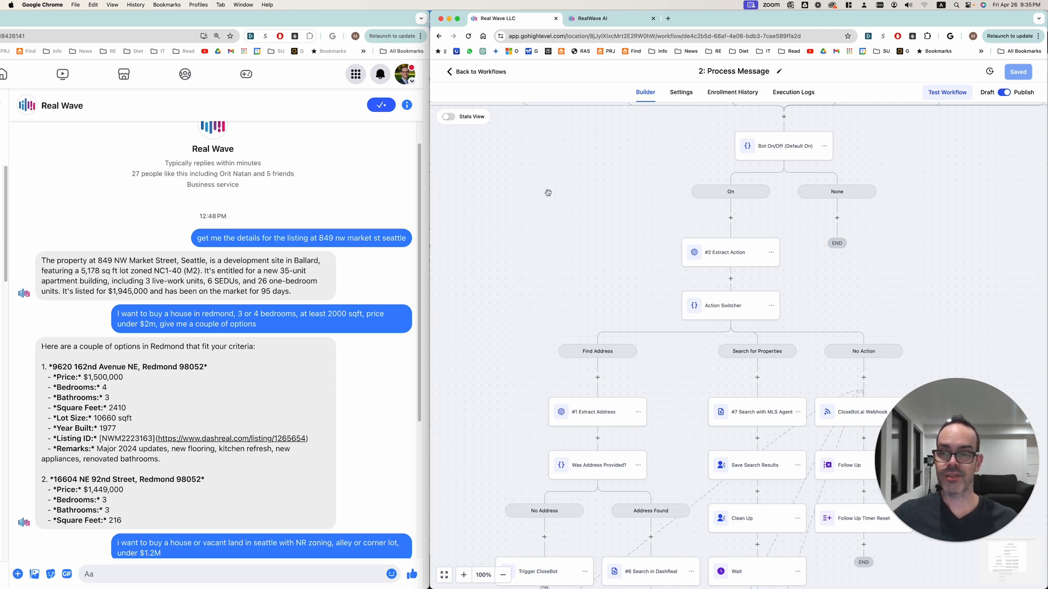
{"action": "mouse_move", "coordinate": [370, 242]}
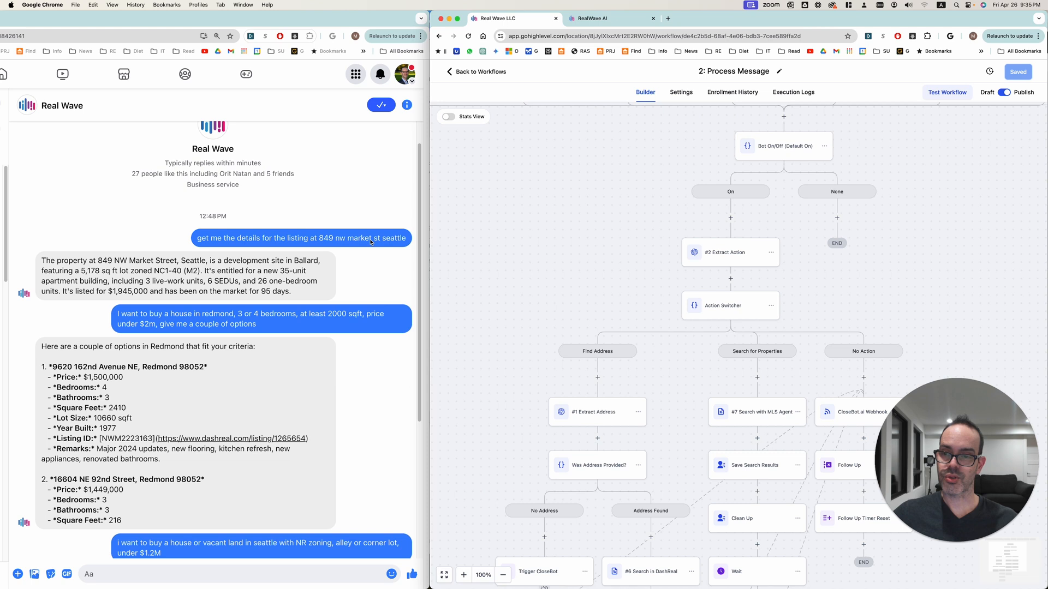
{"action": "mouse_move", "coordinate": [229, 323]}
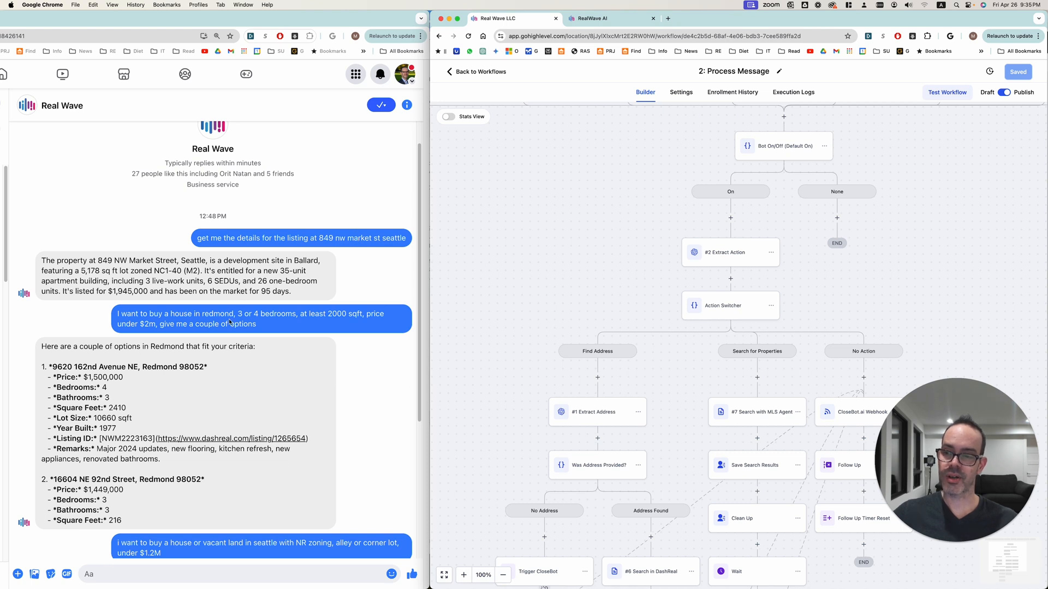
{"action": "mouse_move", "coordinate": [753, 263]}
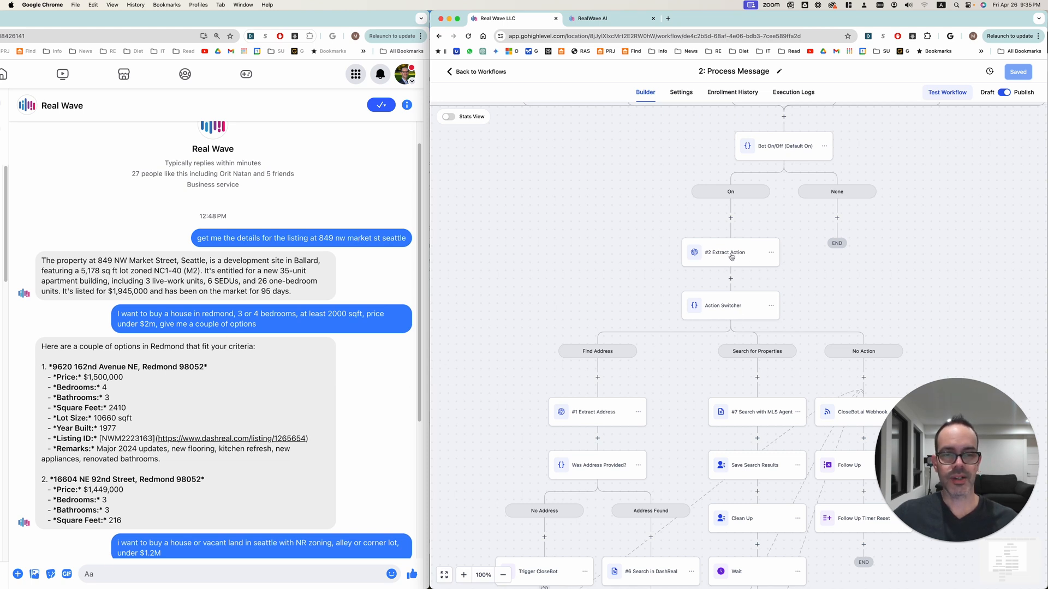
{"action": "left_click", "coordinate": [724, 252]}
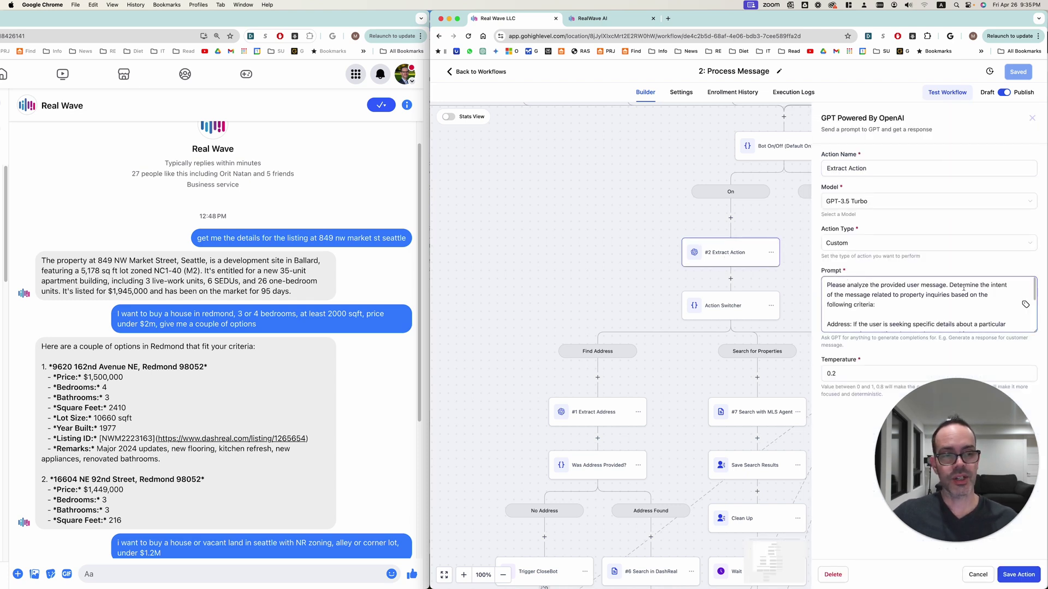
{"action": "scroll", "scroll_direction": "down", "scroll_amount": 3}
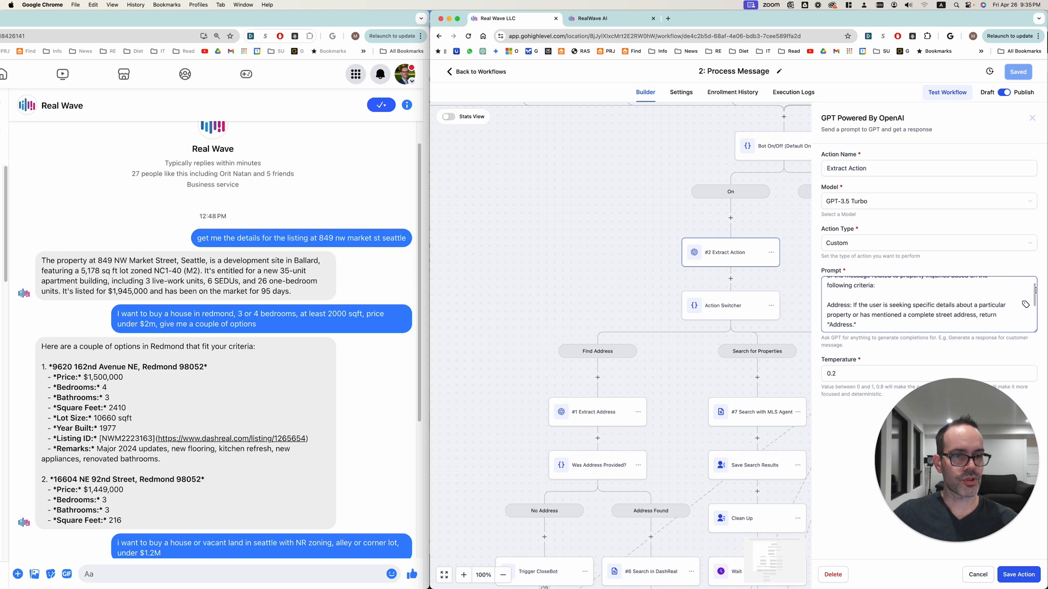
{"action": "scroll", "scroll_direction": "down", "scroll_amount": 3}
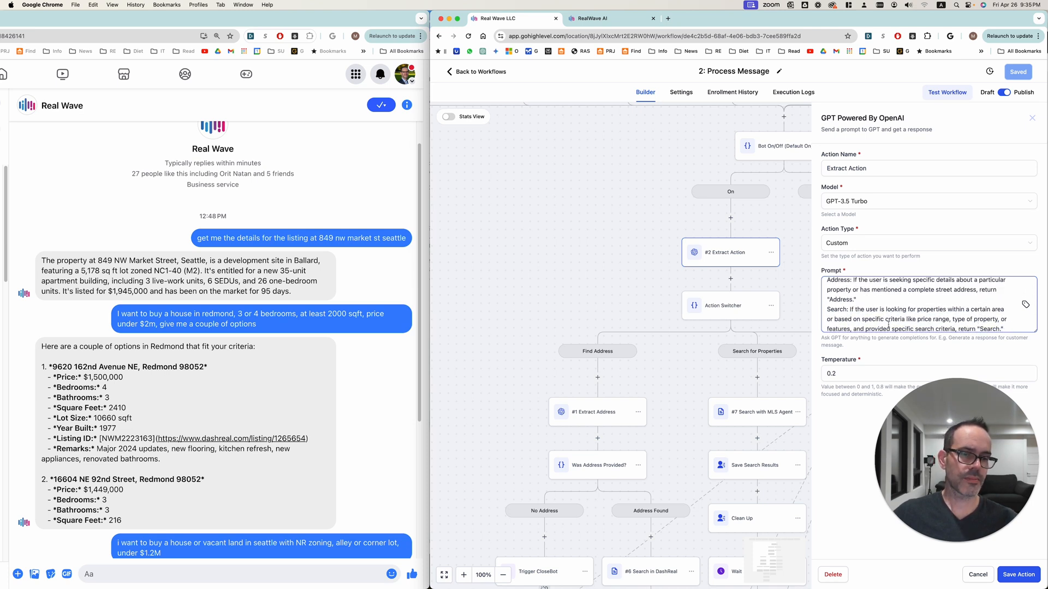
{"action": "scroll", "scroll_direction": "down", "scroll_amount": 3}
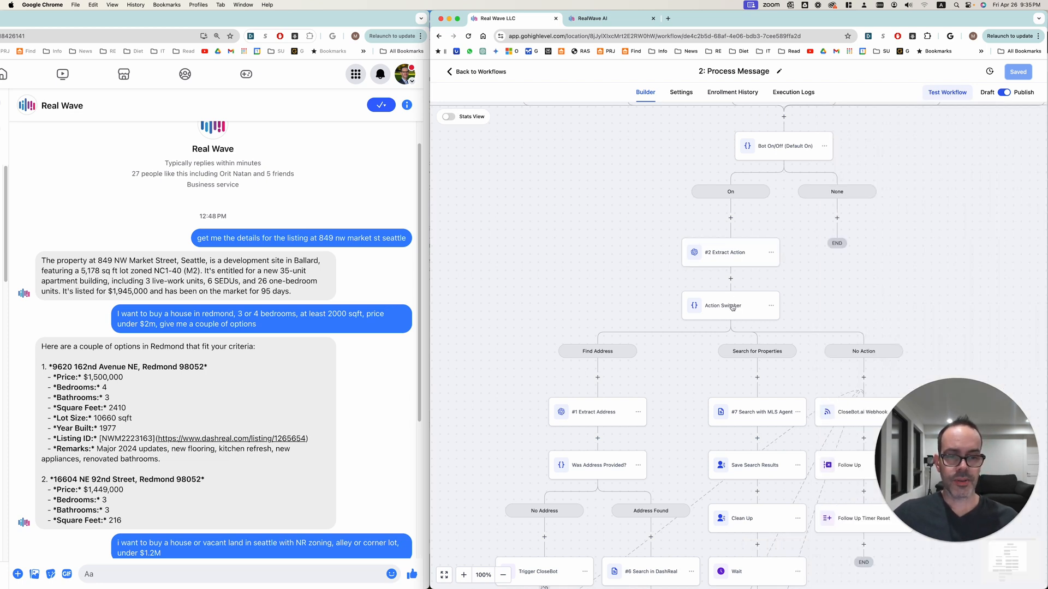
{"action": "mouse_move", "coordinate": [802, 308]}
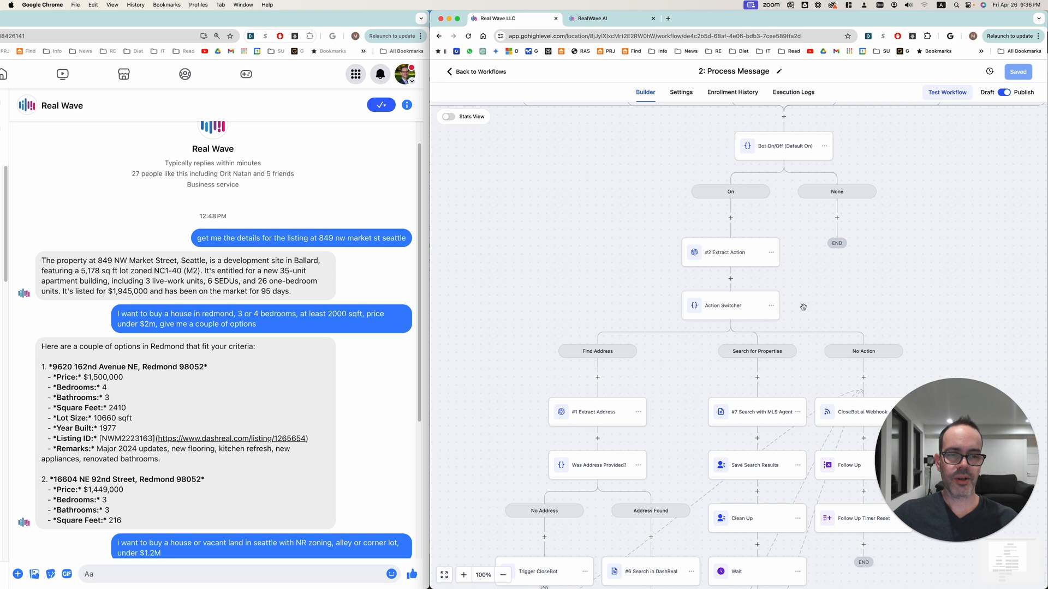
{"action": "left_click", "coordinate": [723, 306]}
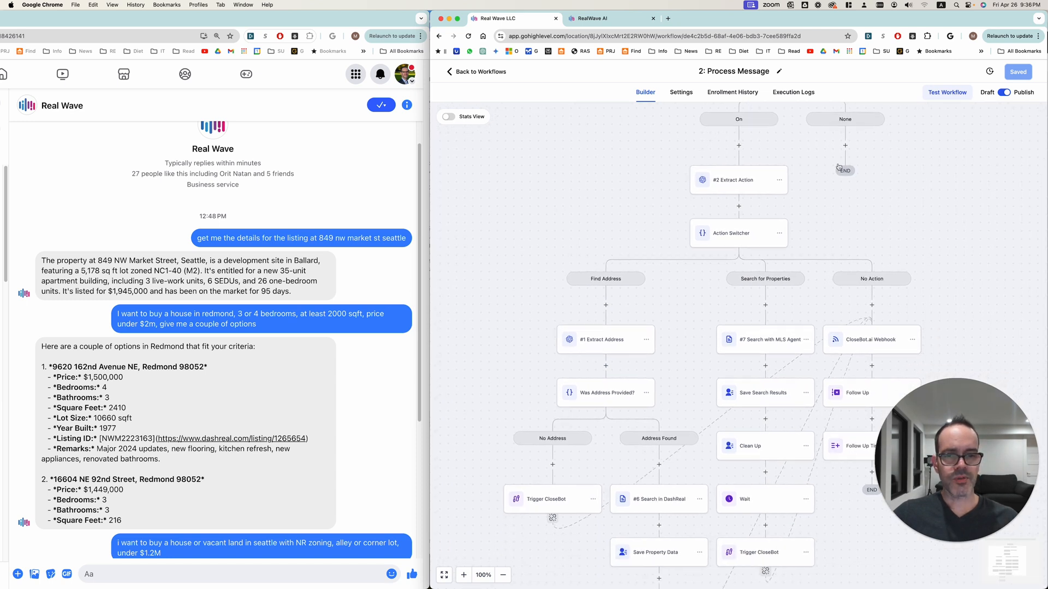
{"action": "mouse_move", "coordinate": [593, 284]}
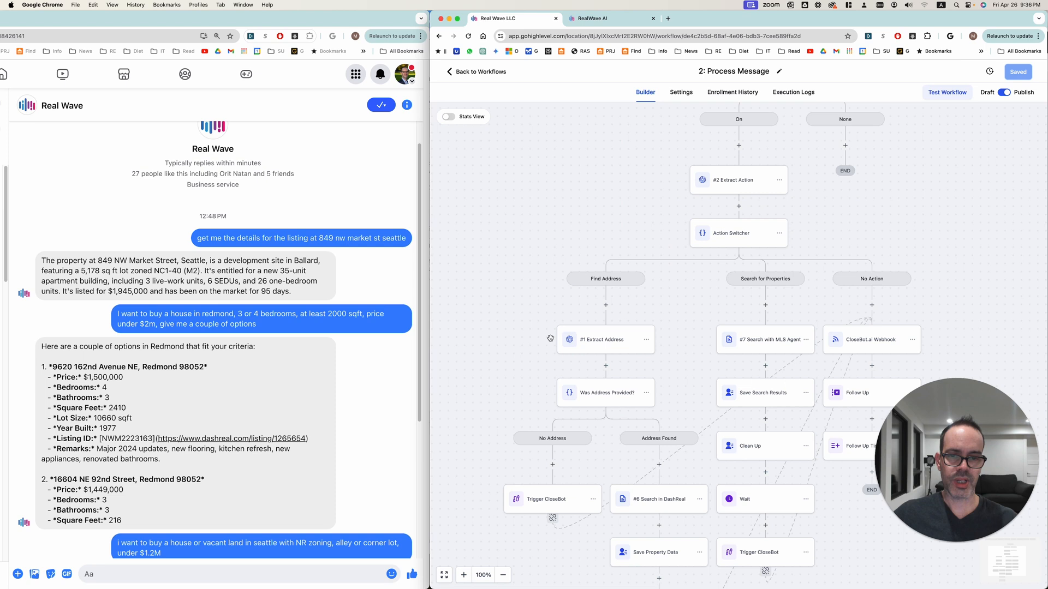
{"action": "left_click", "coordinate": [603, 339]}
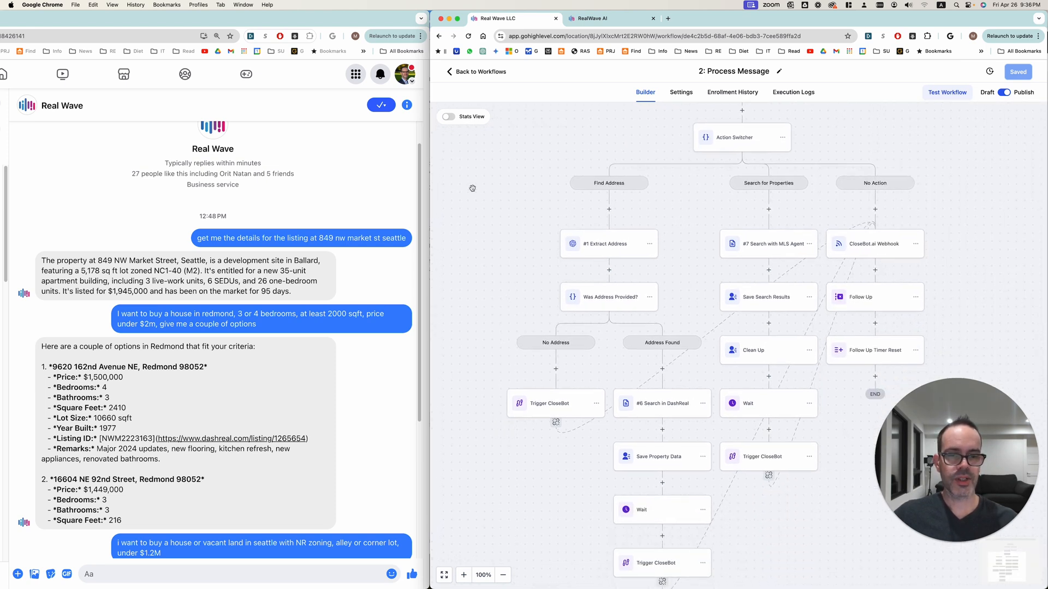
{"action": "left_click", "coordinate": [663, 402]}
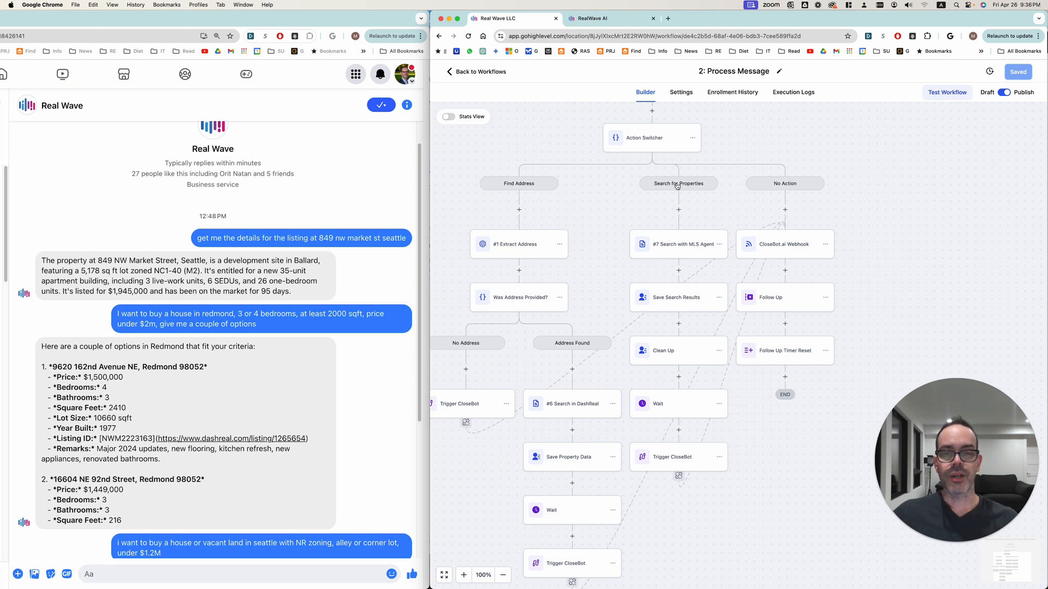
{"action": "mouse_move", "coordinate": [273, 207]}
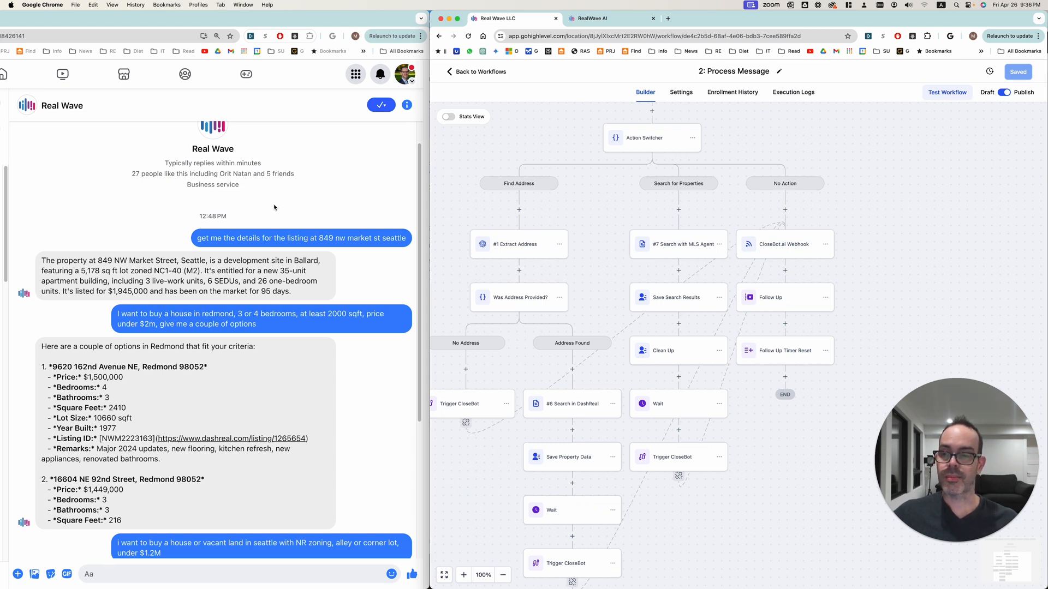
{"action": "mouse_move", "coordinate": [126, 323]}
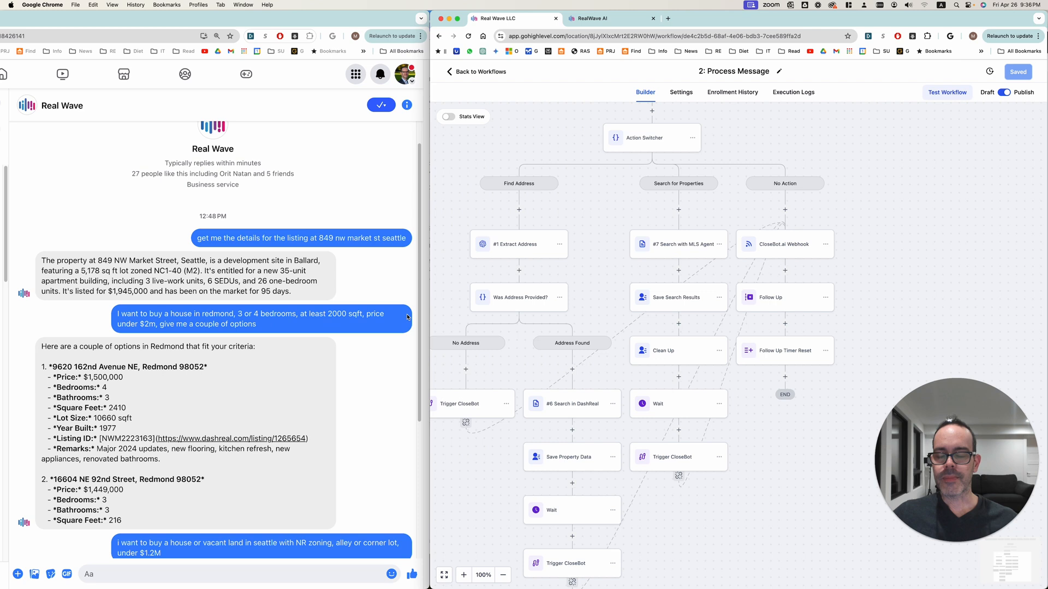
{"action": "mouse_move", "coordinate": [324, 319]}
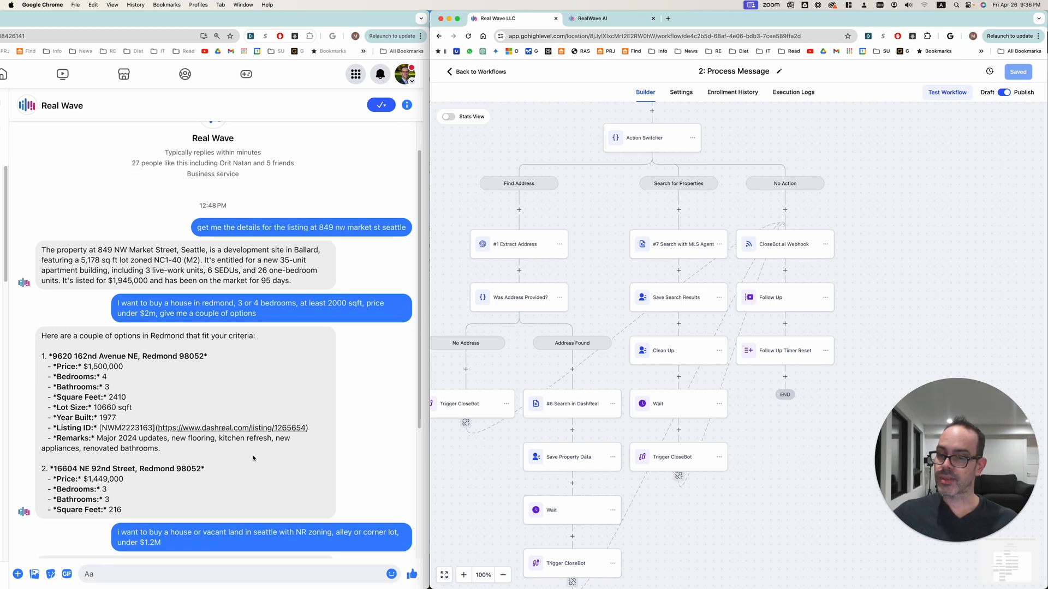
{"action": "scroll", "scroll_direction": "down", "scroll_amount": 3}
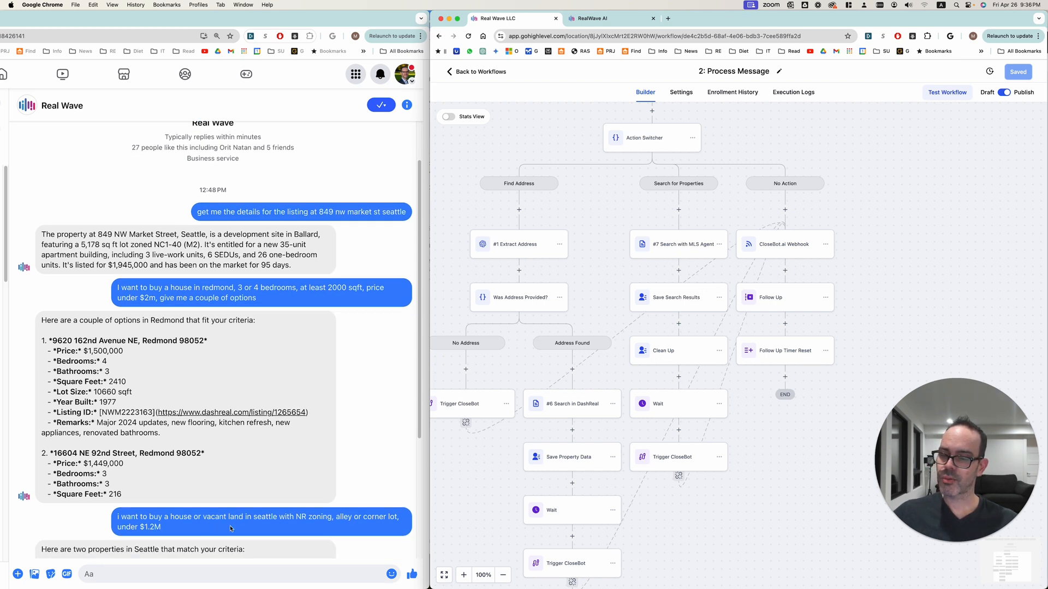
{"action": "mouse_move", "coordinate": [300, 301]}
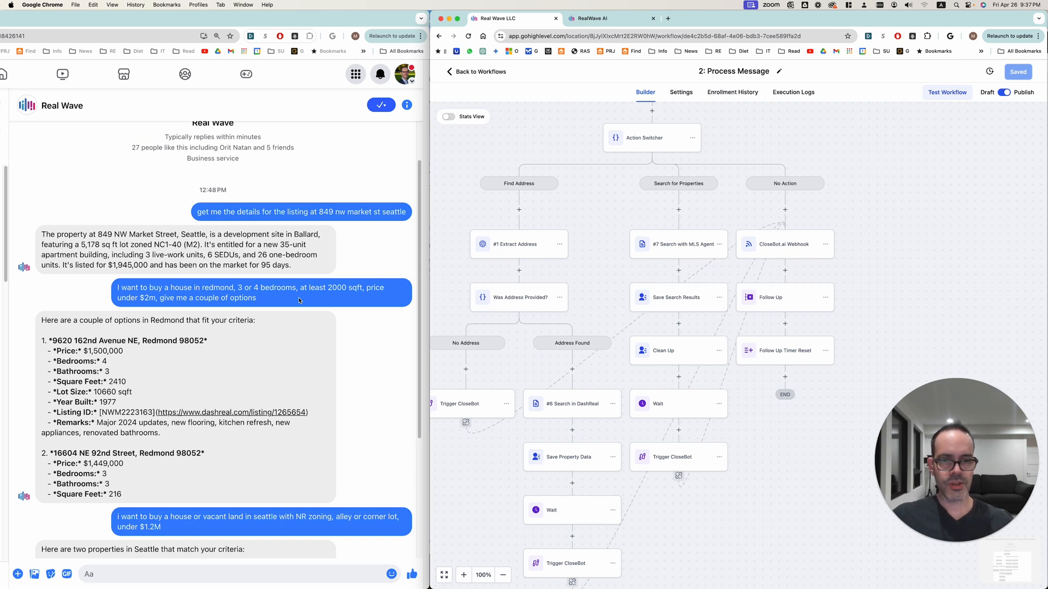
{"action": "mouse_move", "coordinate": [694, 252]}
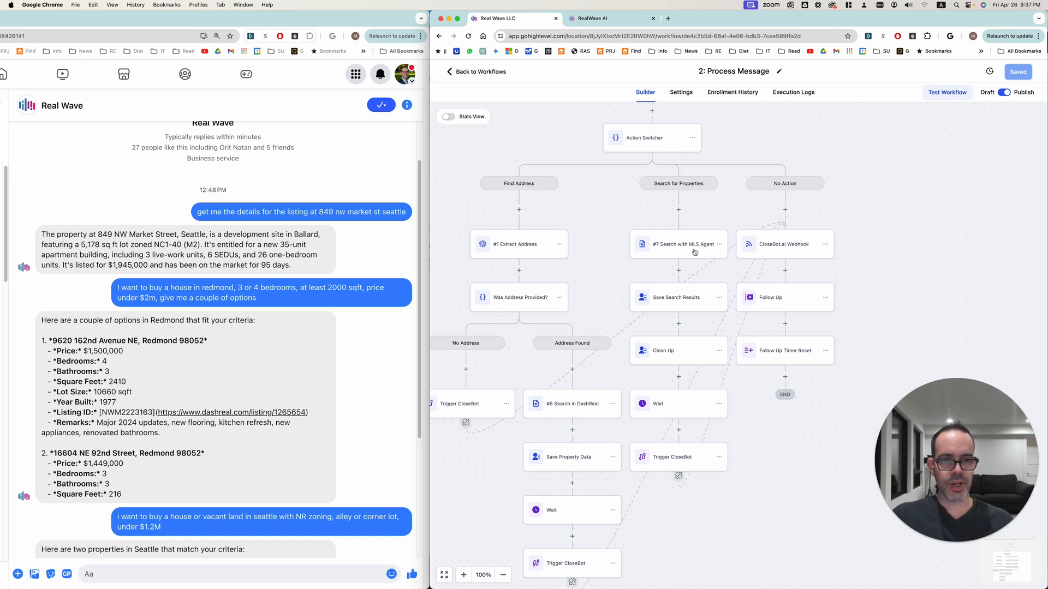
{"action": "left_click", "coordinate": [677, 243]}
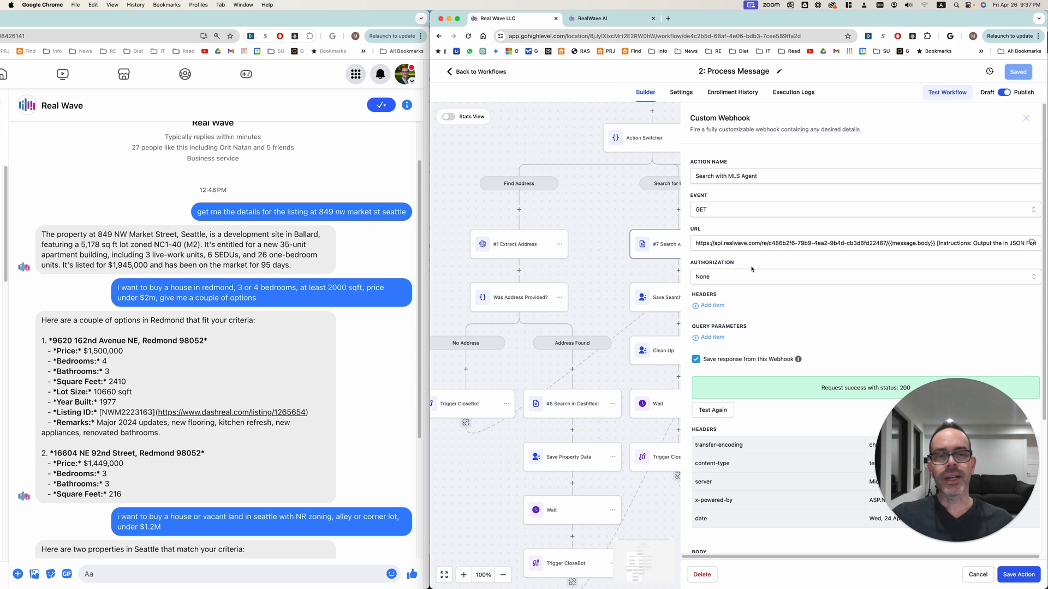
{"action": "mouse_move", "coordinate": [794, 267]}
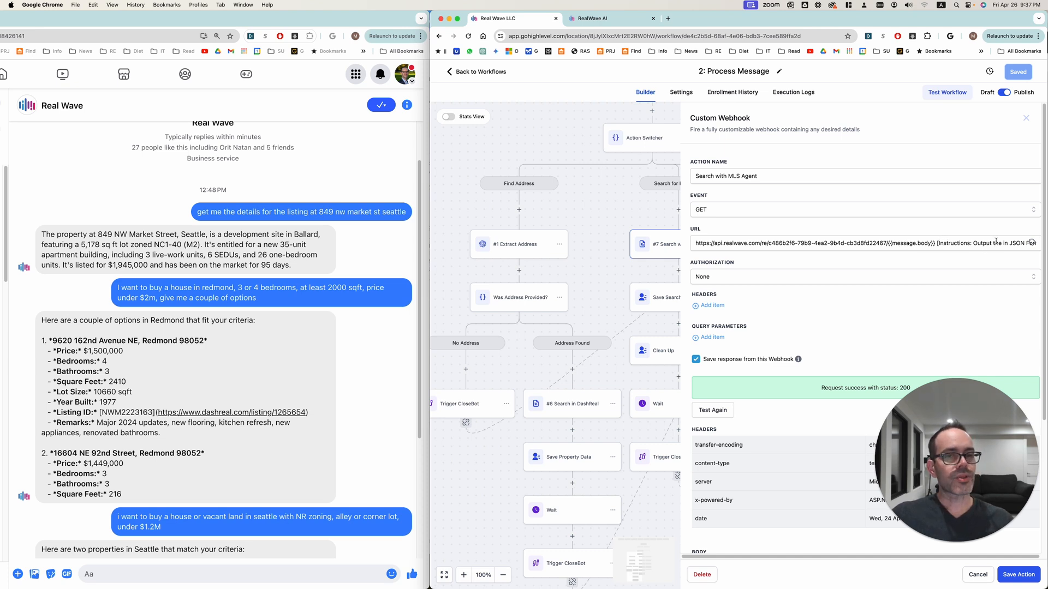
{"action": "mouse_move", "coordinate": [995, 498]}
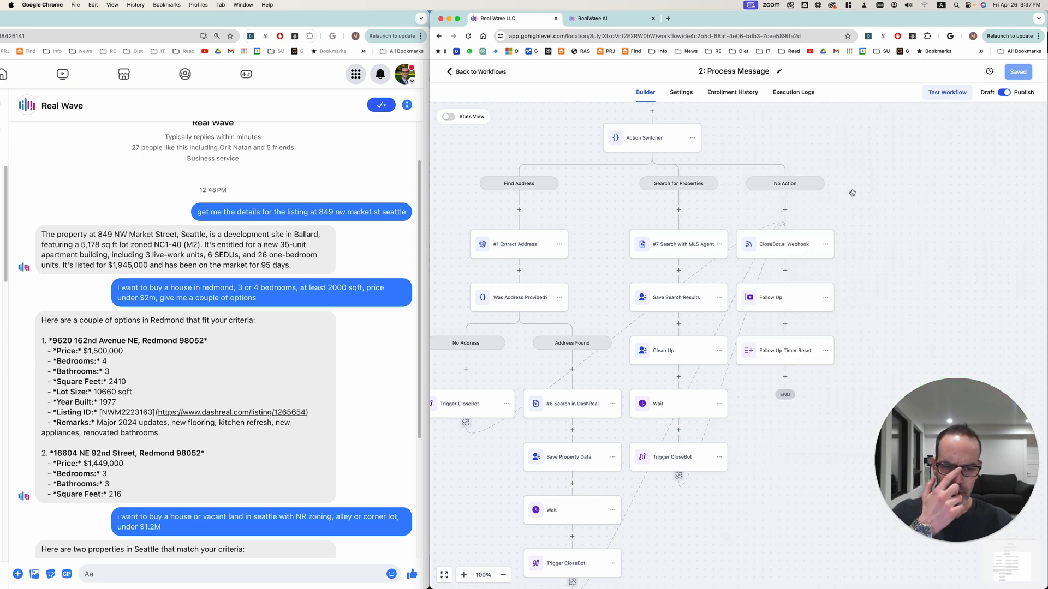
{"action": "mouse_move", "coordinate": [699, 301]}
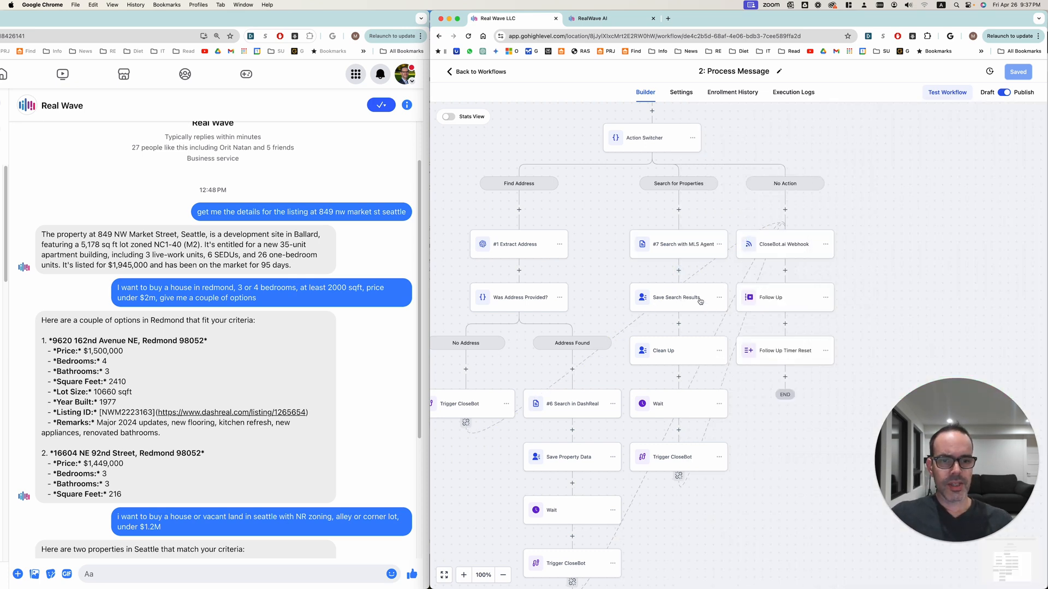
- Show the Save Search Results action's Update Contact Field settings
{"action": "left_click", "coordinate": [676, 297]}
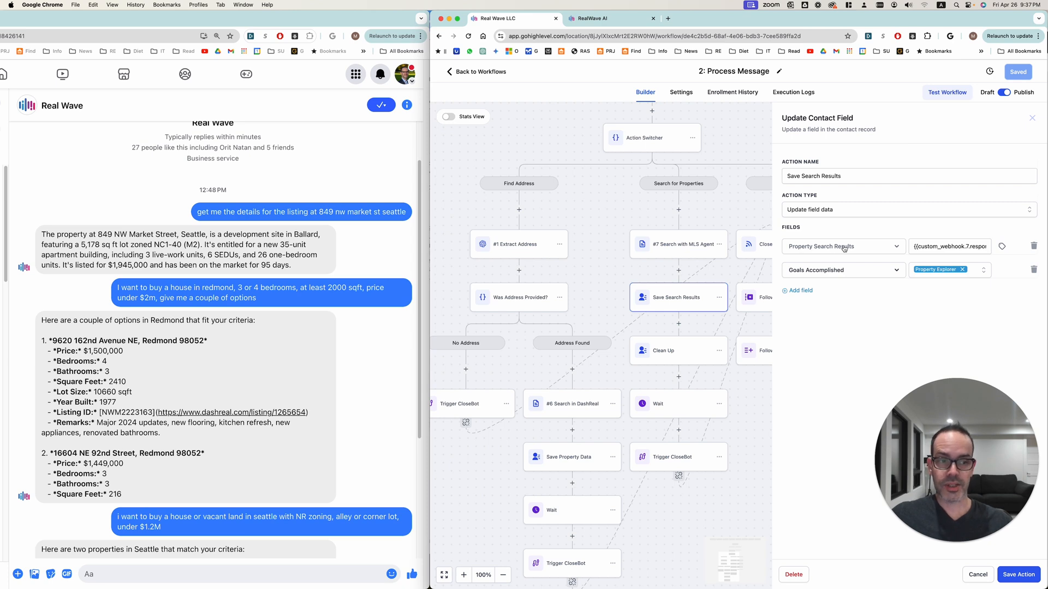
{"action": "mouse_move", "coordinate": [854, 239]}
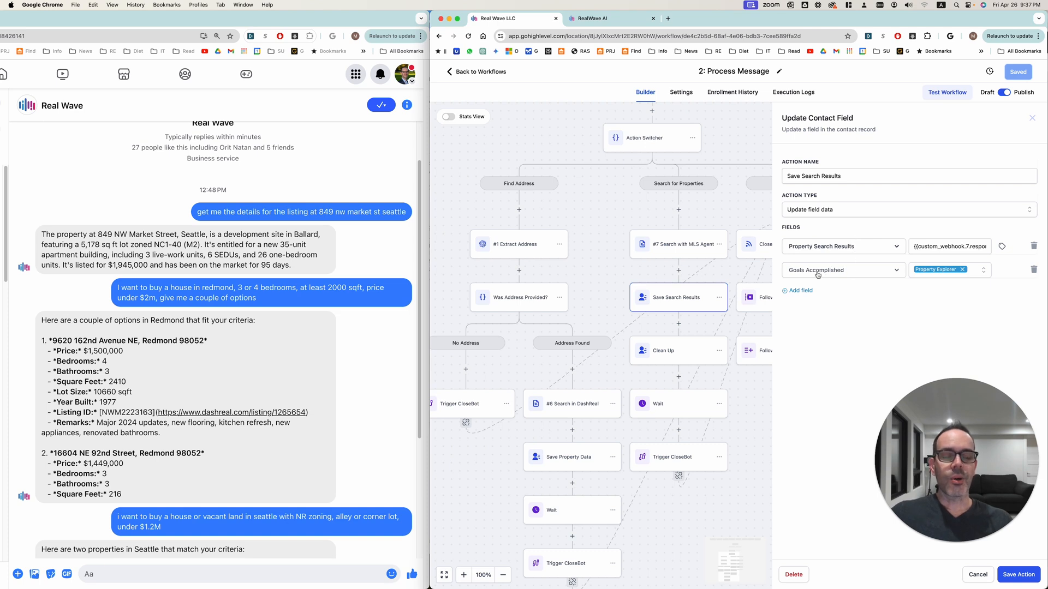
{"action": "mouse_move", "coordinate": [897, 302]}
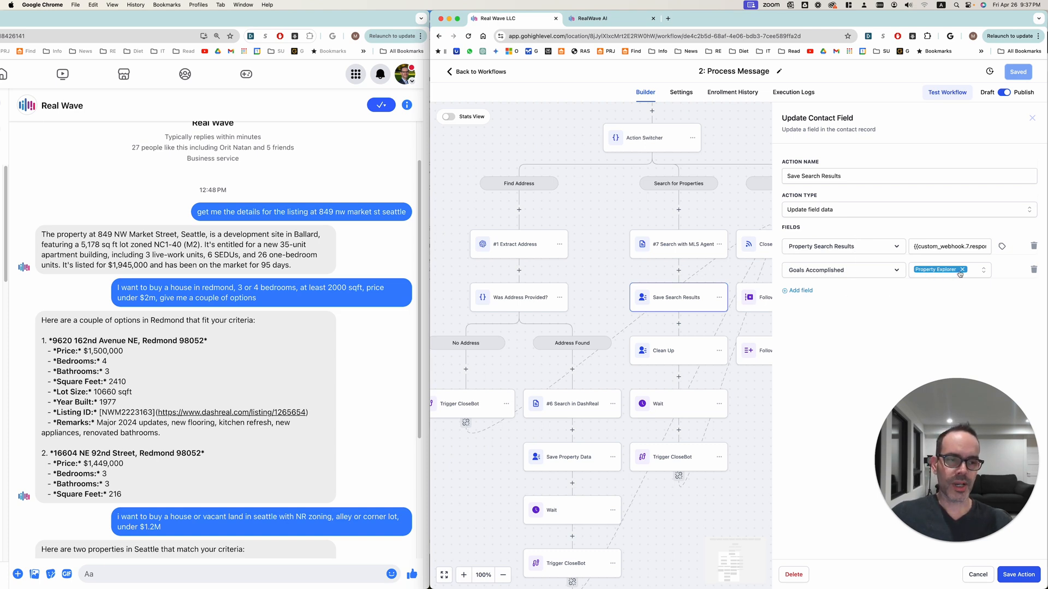
{"action": "mouse_move", "coordinate": [959, 275]}
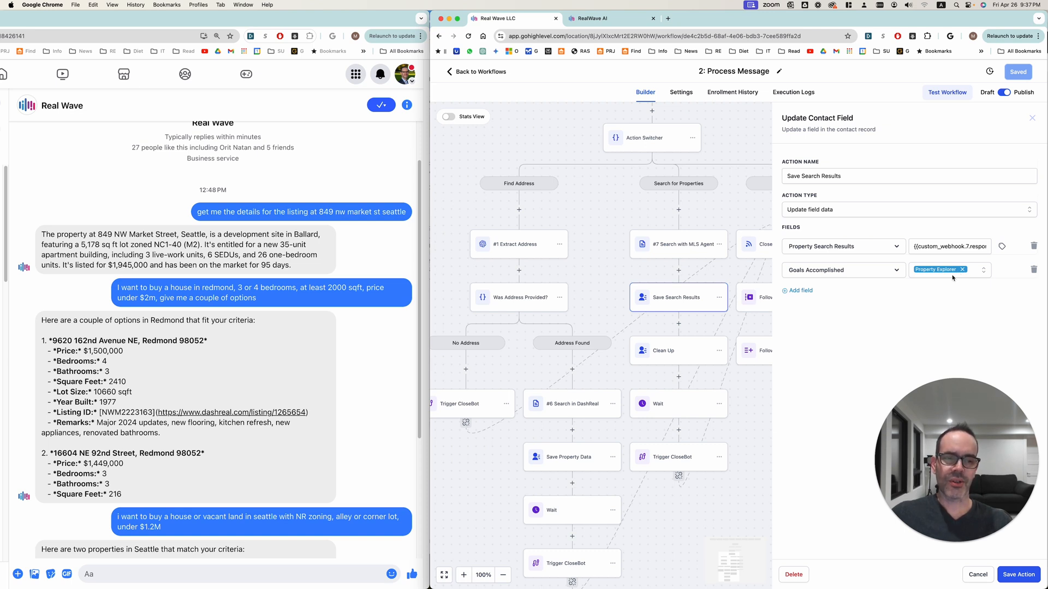
{"action": "mouse_move", "coordinate": [608, 94]}
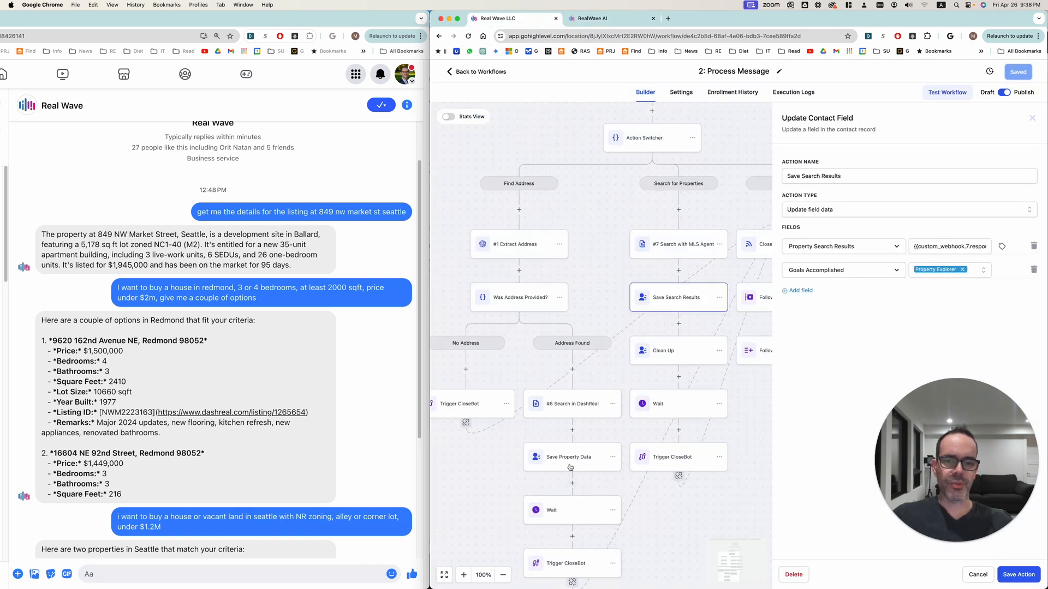
- Show the Save Property Data action's Update Contact Field mappings for the property fields
{"action": "left_click", "coordinate": [569, 456]}
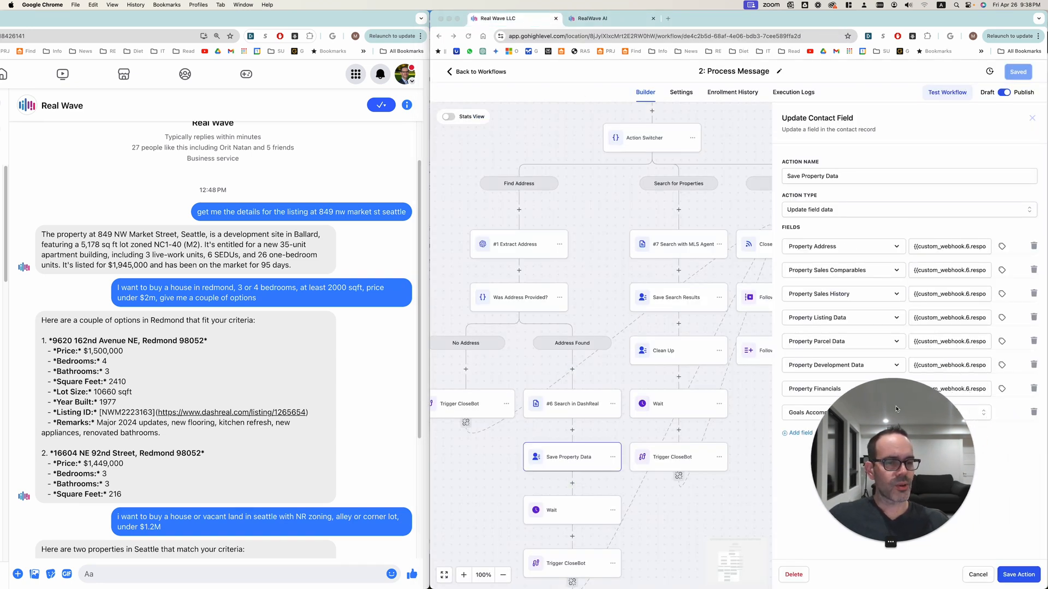
{"action": "mouse_move", "coordinate": [906, 402]}
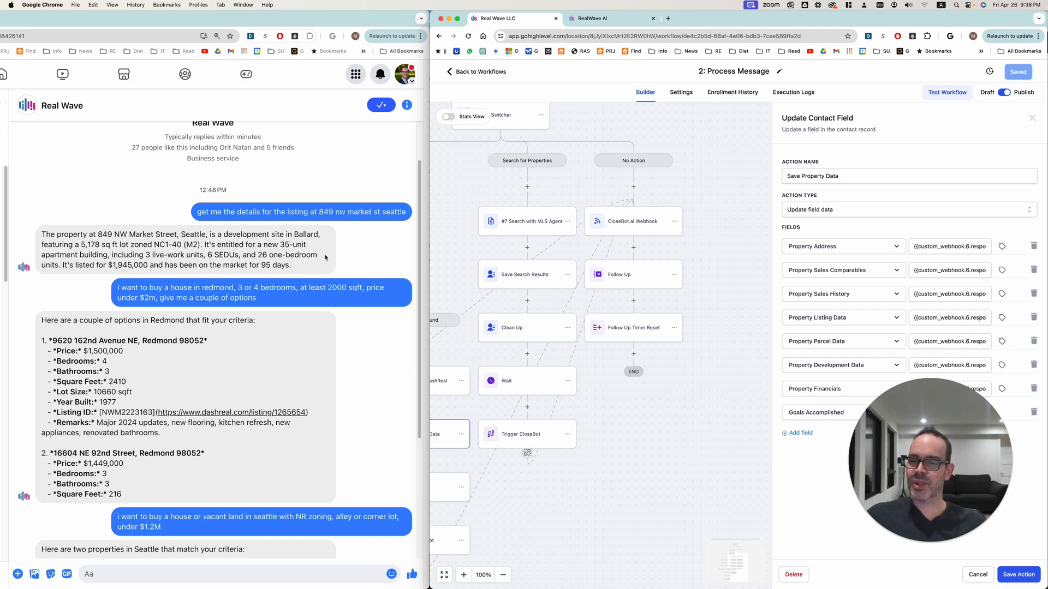
{"action": "scroll", "scroll_direction": "down", "scroll_amount": 3}
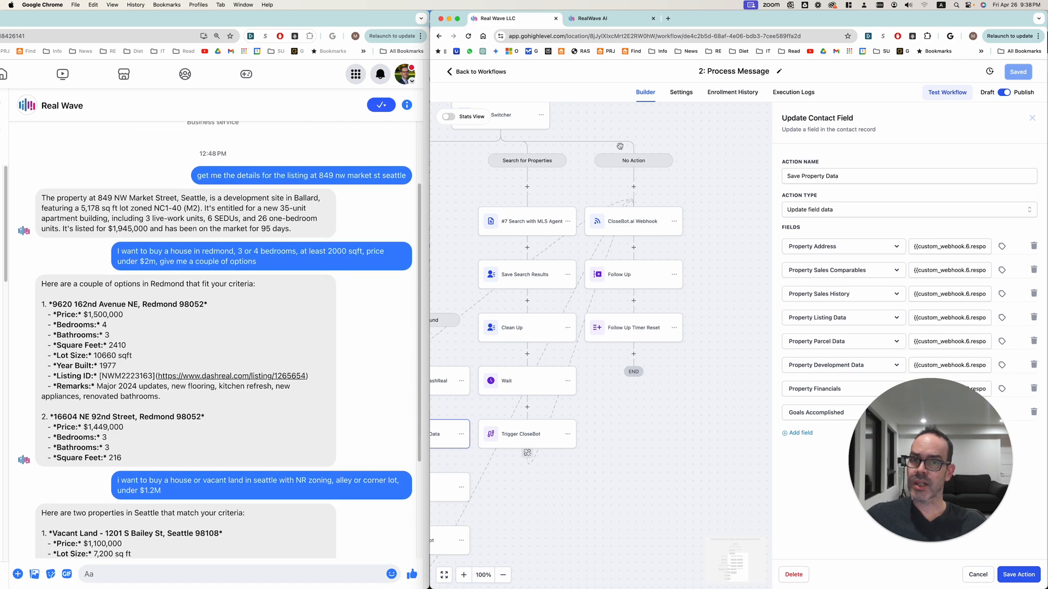